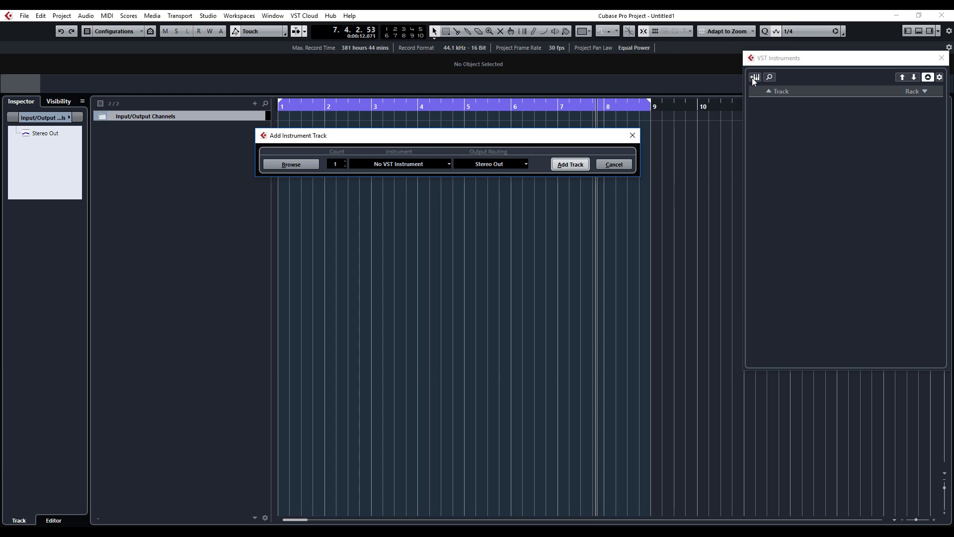
- Add an ADSR Sample Manager instrument track to the project
left_click(400, 163)
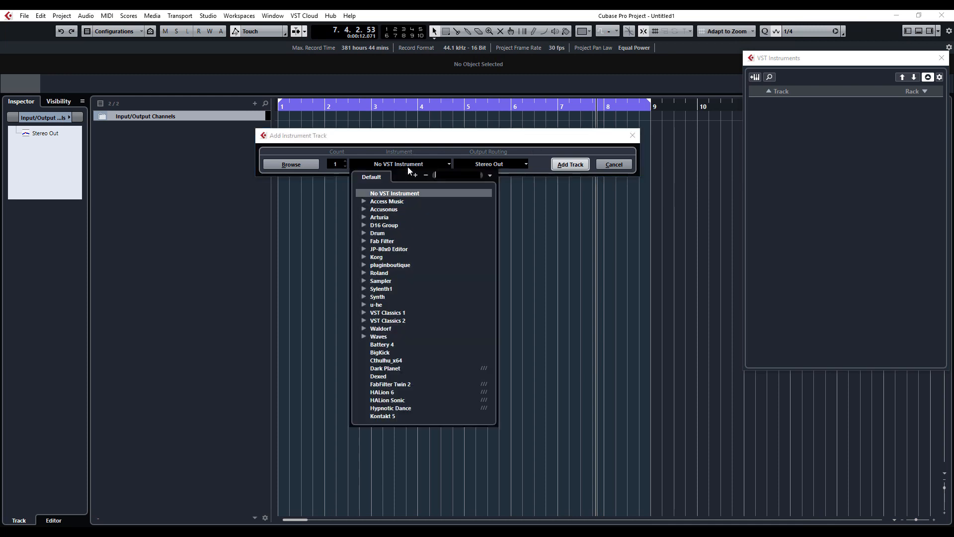
mouse_move(362, 287)
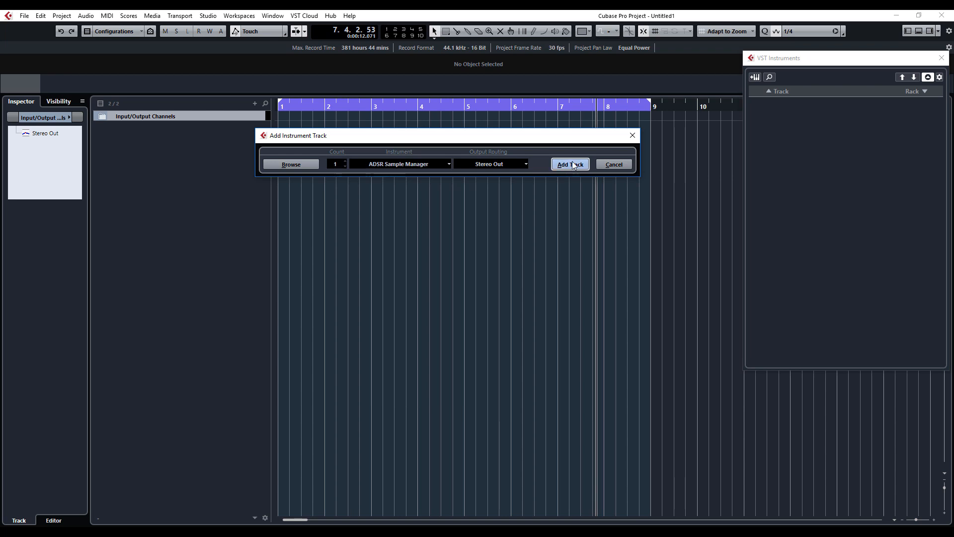
left_click(570, 163)
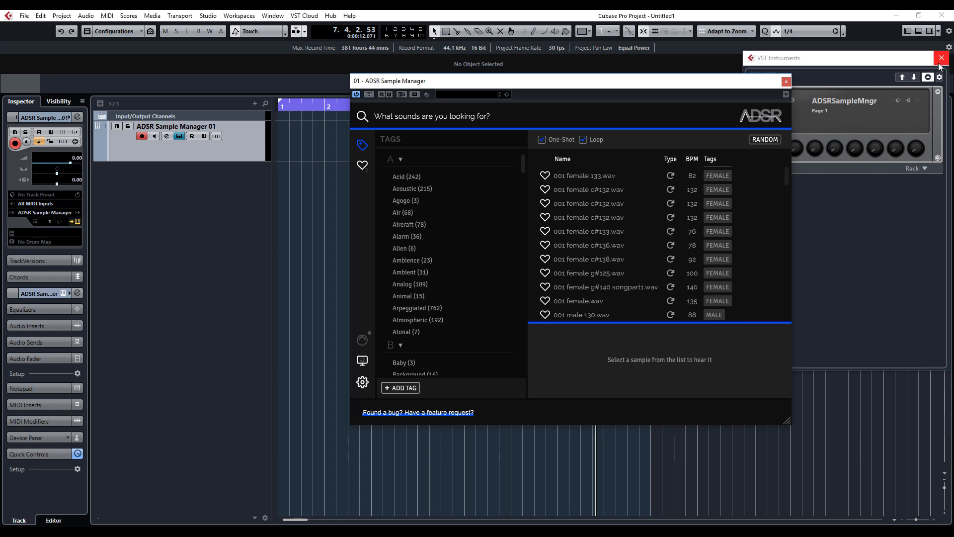
- Close the instrument rack and view the sample libraries, cancelling Add Library
left_click(941, 57)
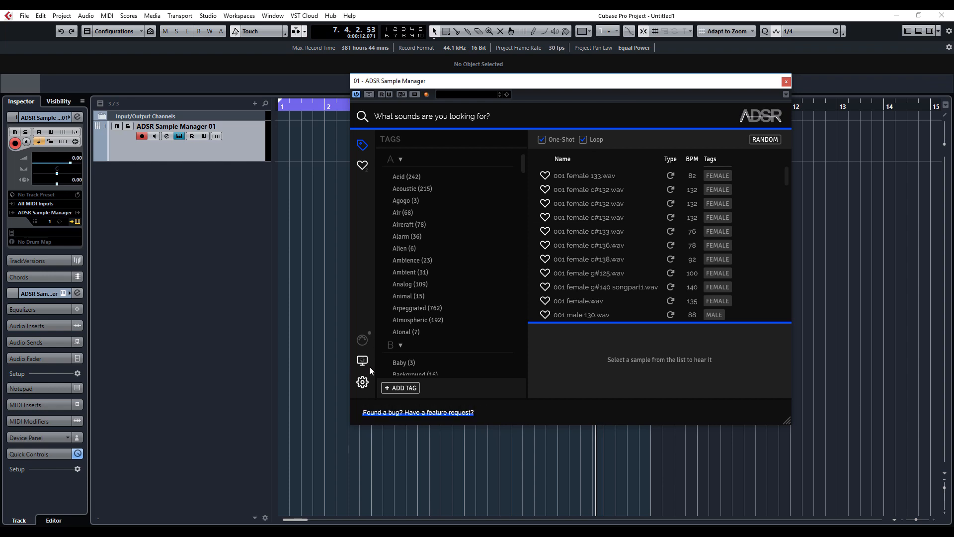
left_click(362, 360)
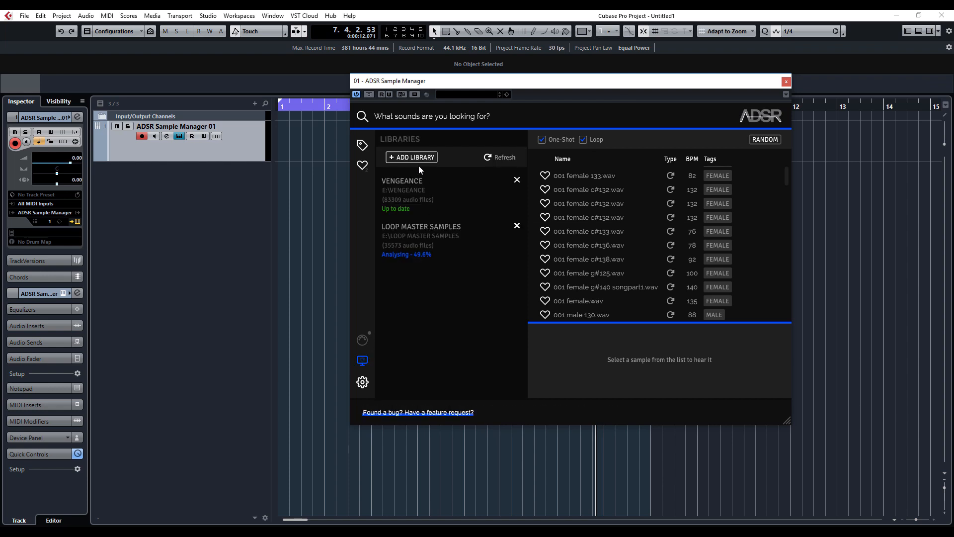
left_click(412, 157)
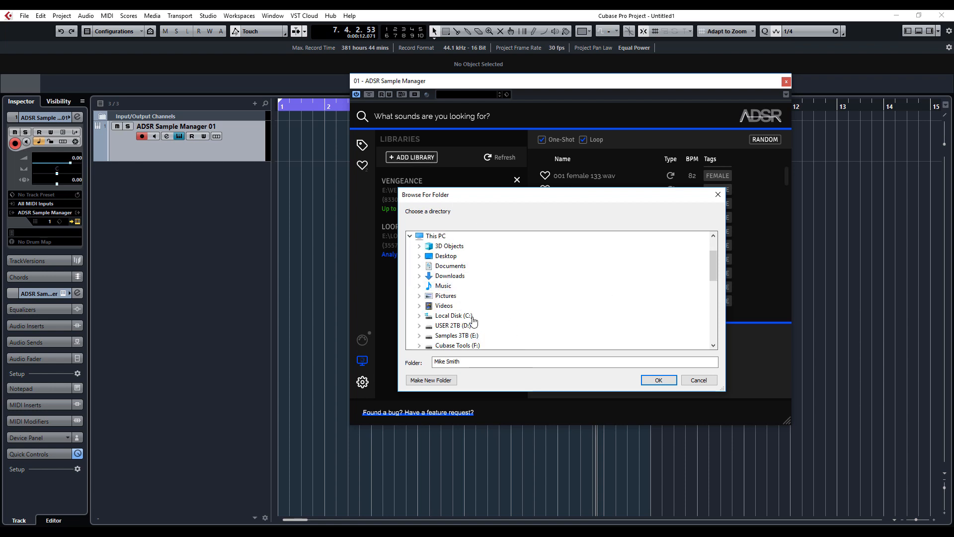
mouse_move(454, 335)
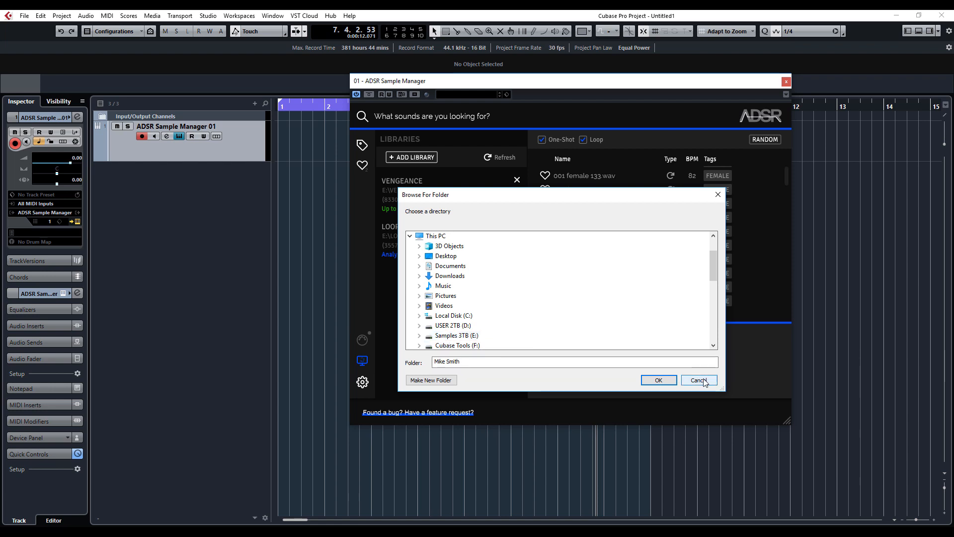
left_click(698, 380)
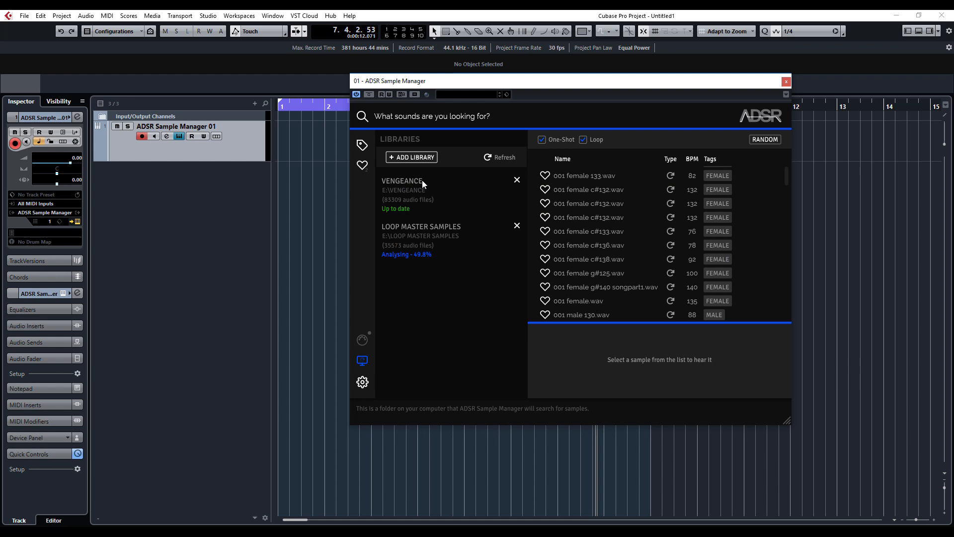
mouse_move(399, 222)
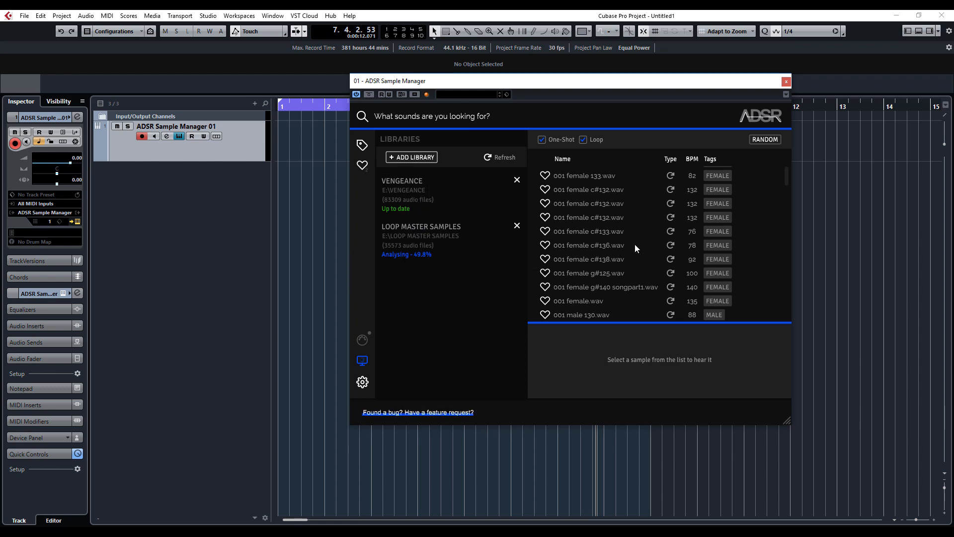
mouse_move(362, 145)
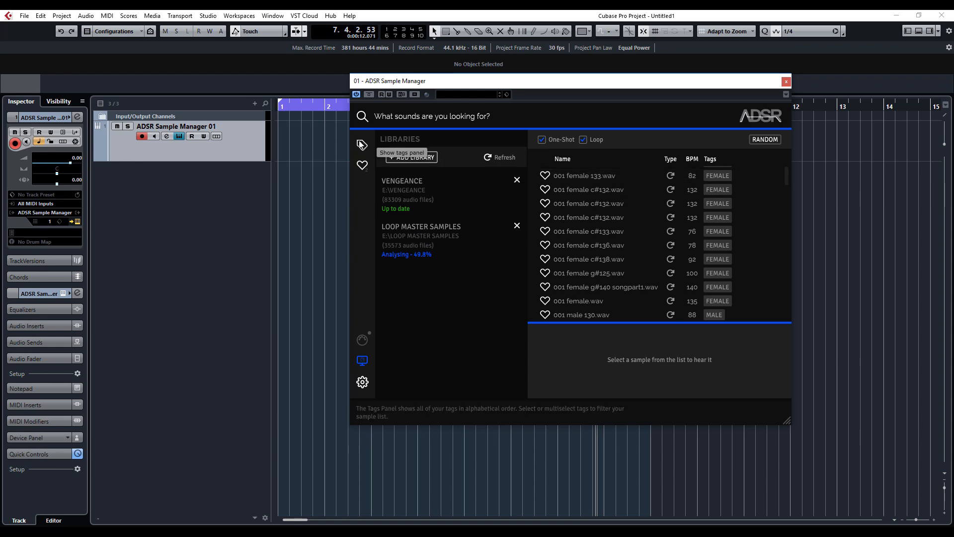
- Return to the tags view and search 'kick', then 'bass', scrolling the tag list
left_click(362, 145)
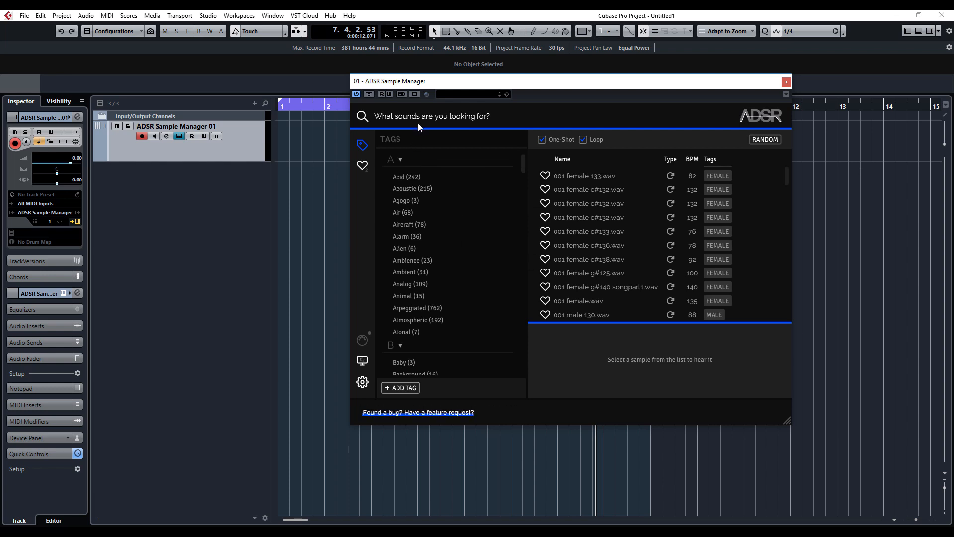
left_click(432, 116)
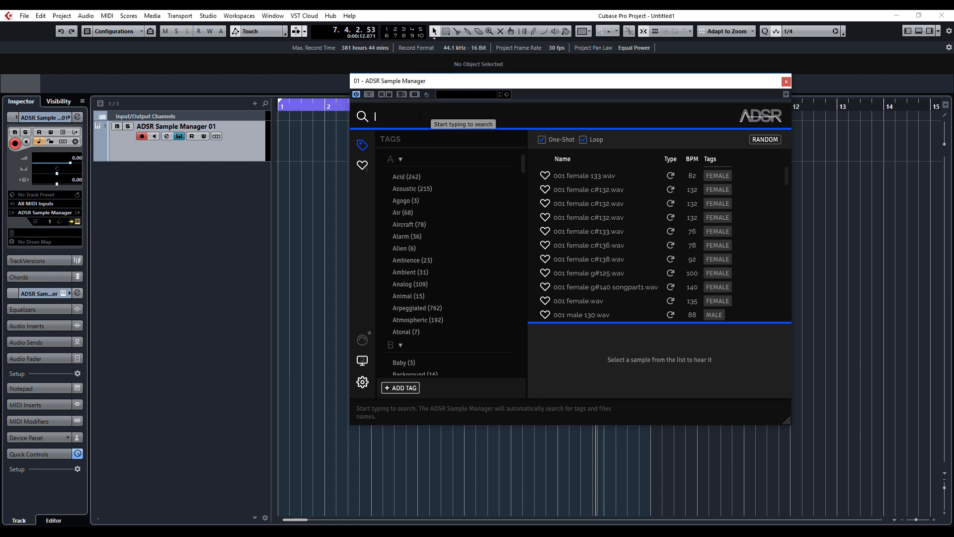
type("kick")
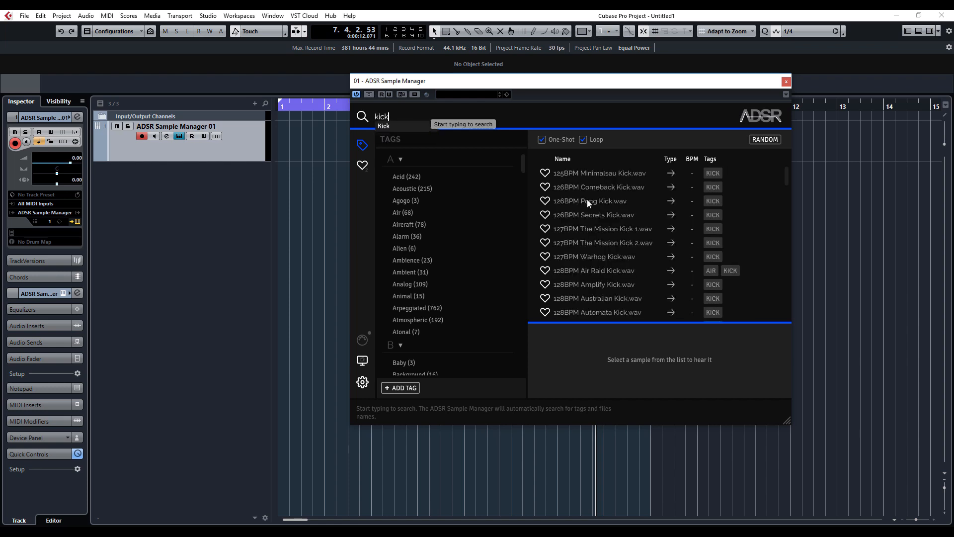
mouse_move(631, 290)
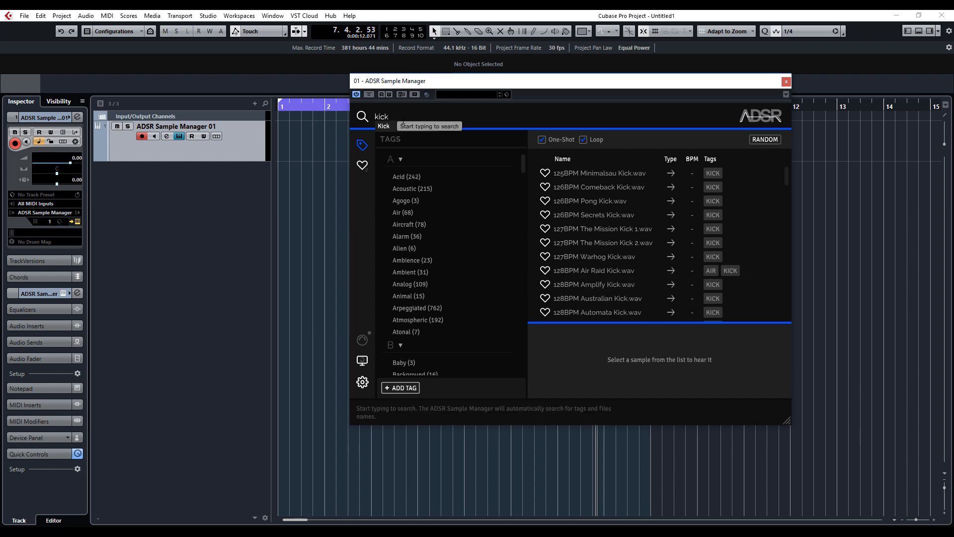
type("bass")
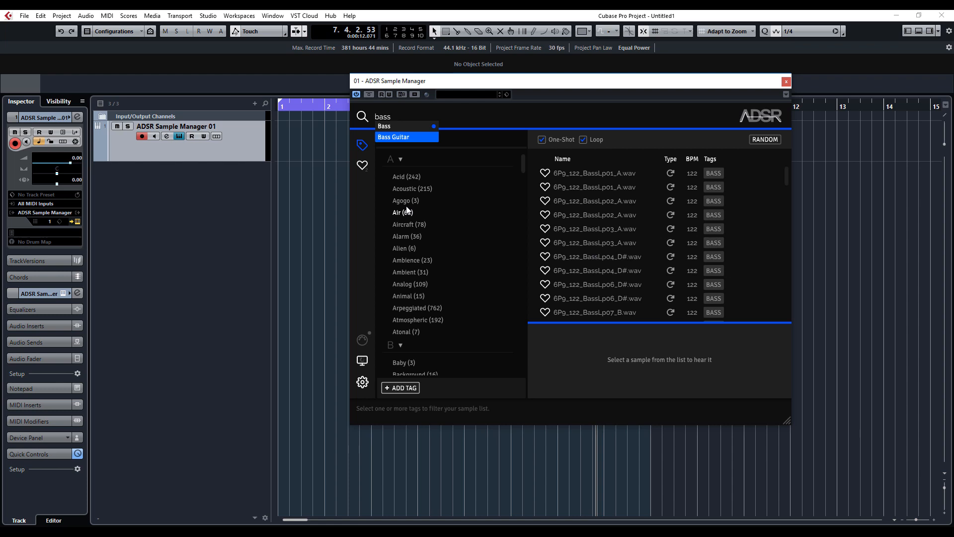
scroll("down", 3)
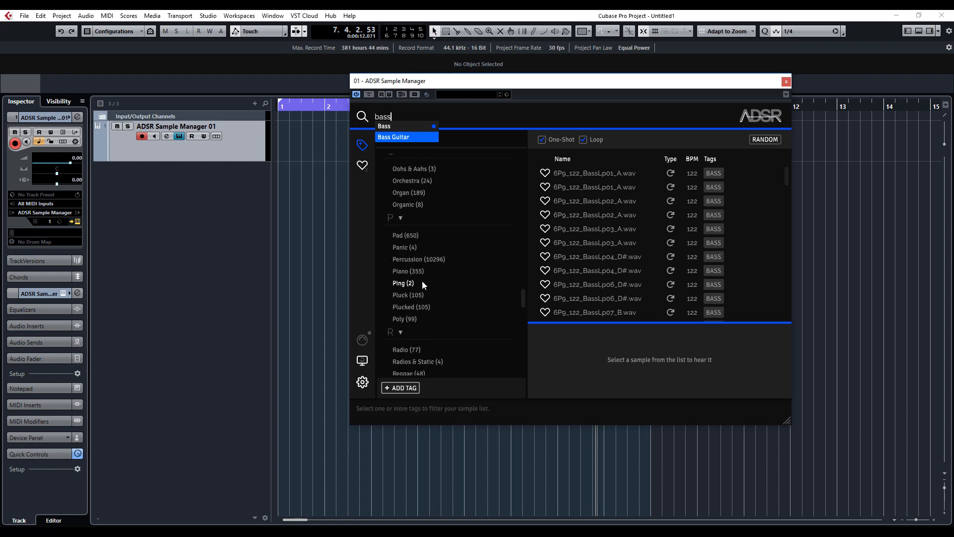
- Filter bass results by Ping and Pluck tags and preview the Ghost Ship Kit Bassline Plucks loop
left_click(403, 283)
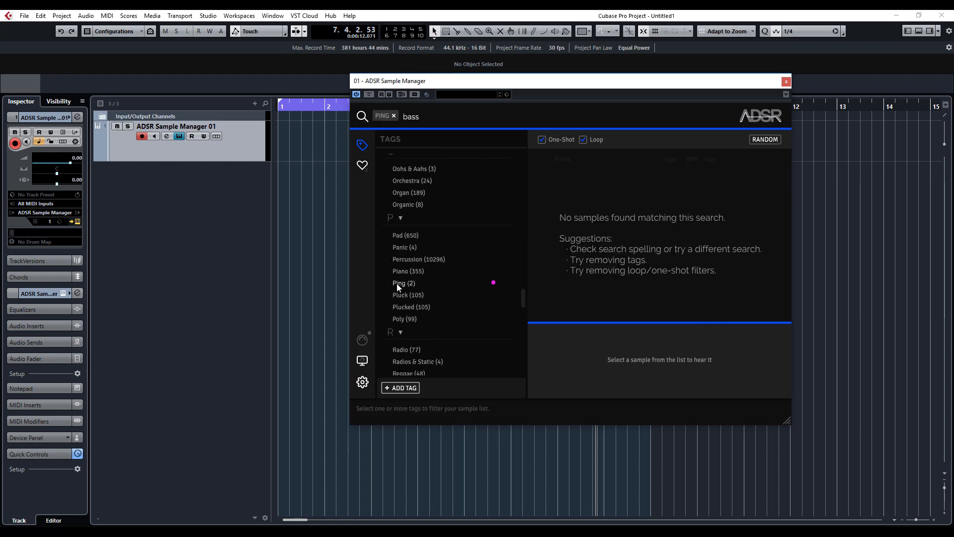
left_click(409, 295)
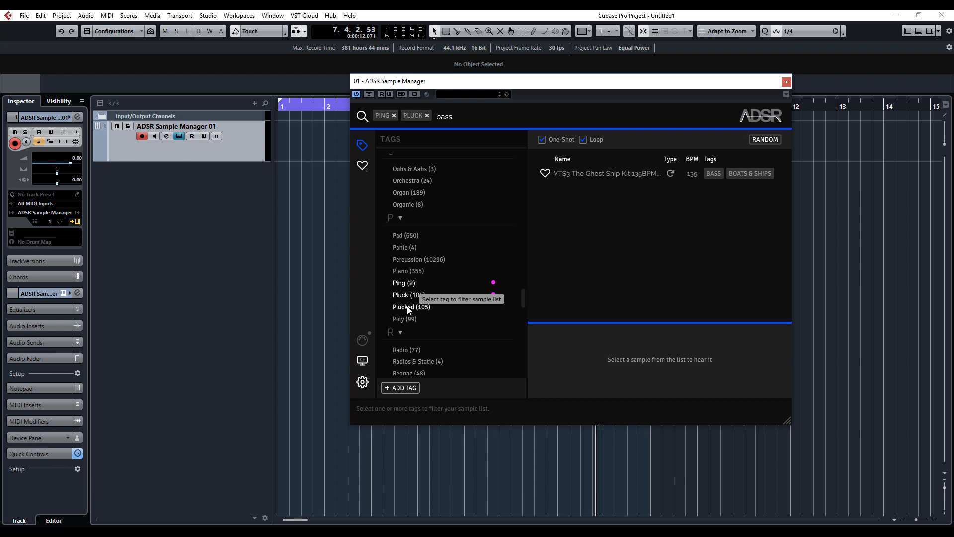
left_click(426, 116)
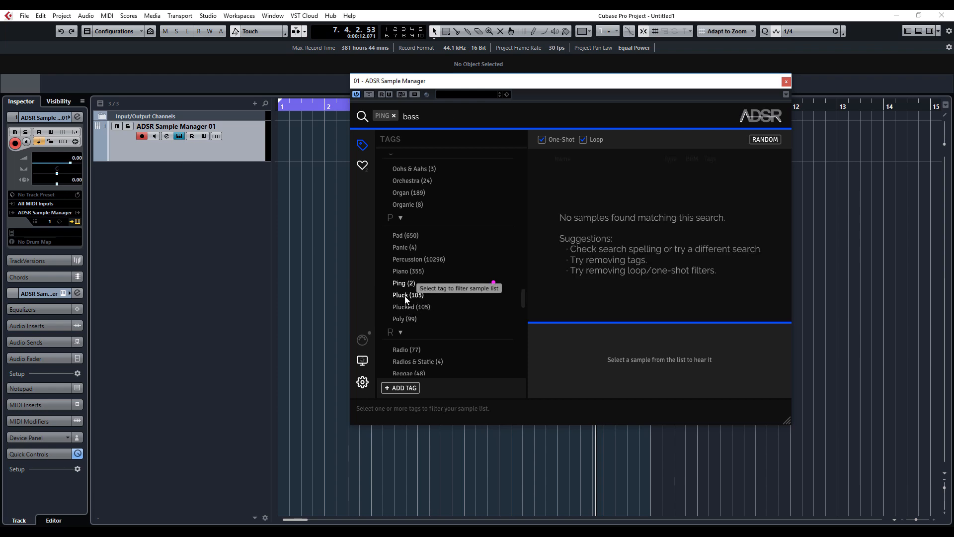
left_click(408, 295)
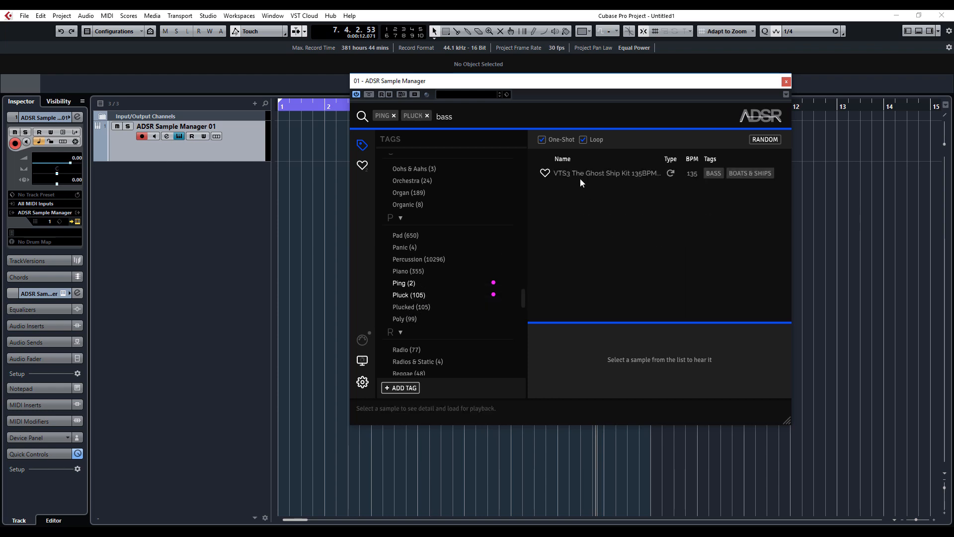
left_click(603, 173)
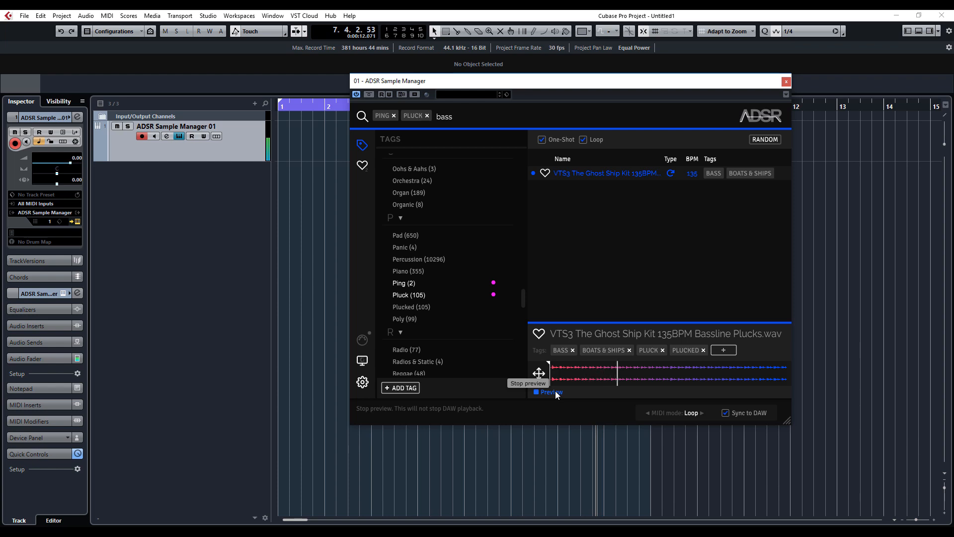
left_click(426, 116)
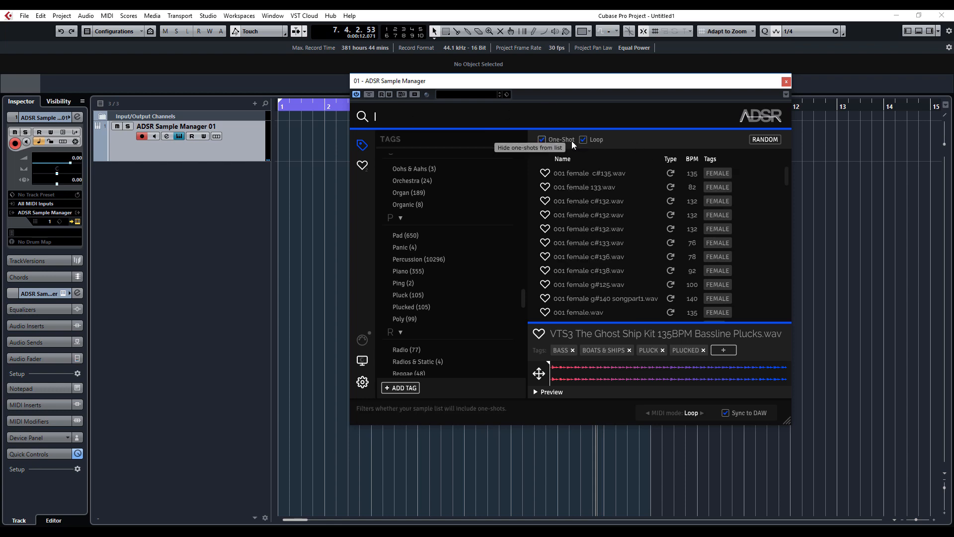
mouse_move(474, 163)
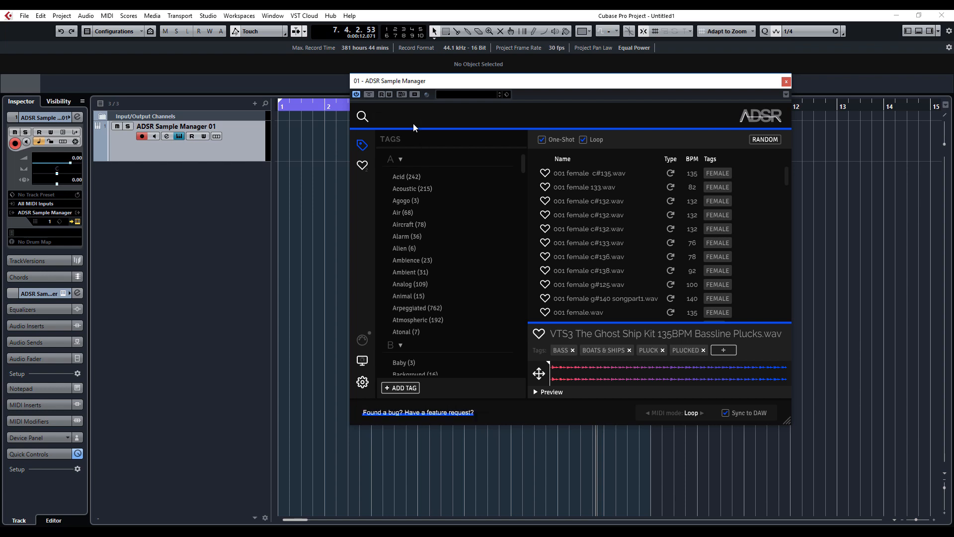
- Audition CH9_122 kick loops, then switch to one-shots and preview 127BPM Warhog Kick.wav
type("kick")
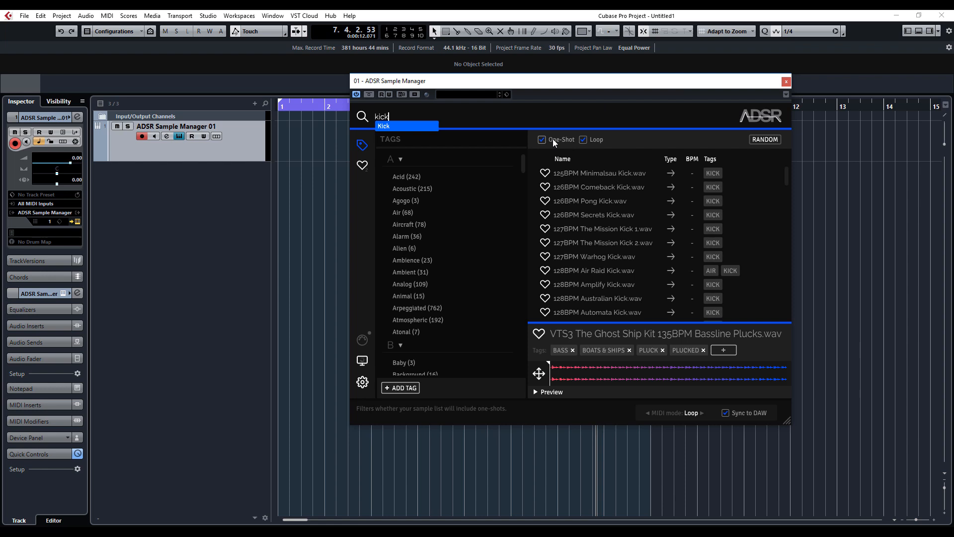
left_click(541, 140)
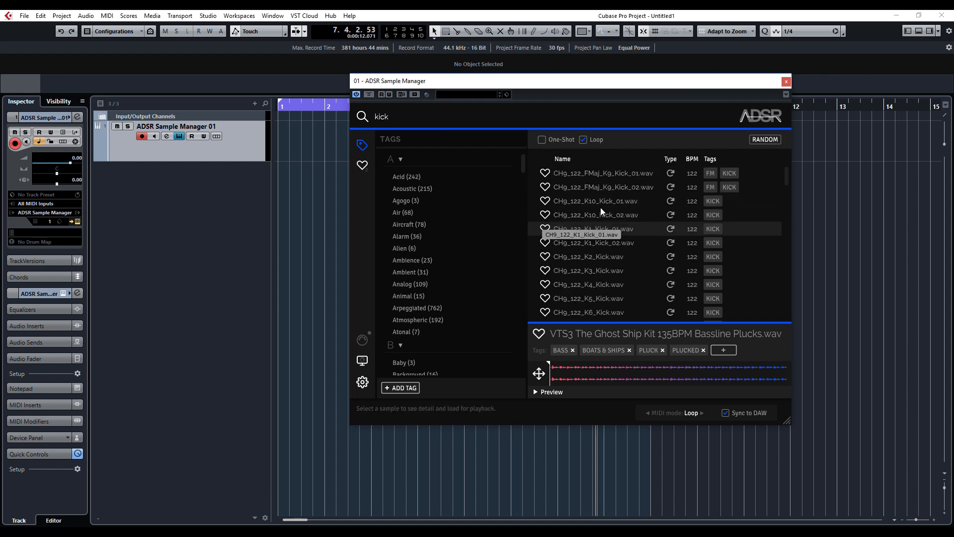
left_click(599, 173)
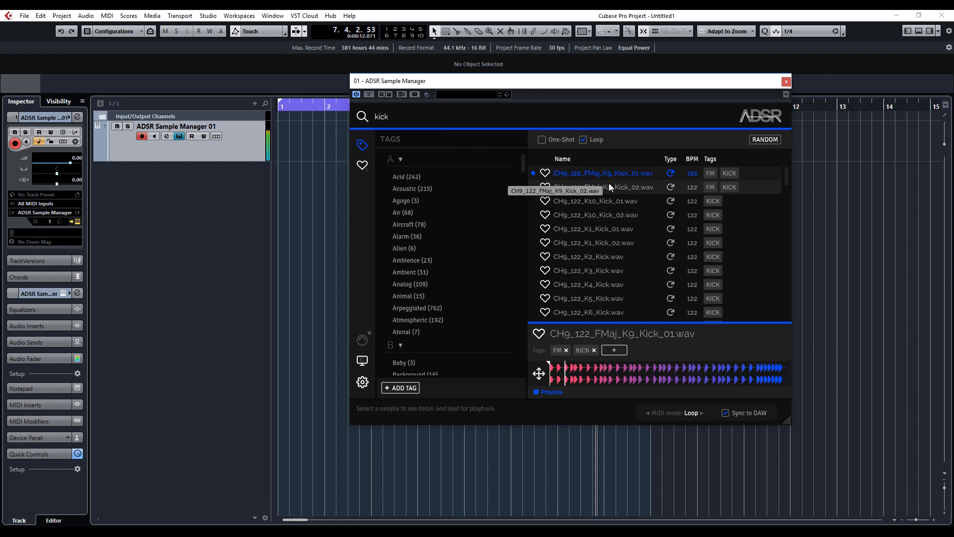
left_click(588, 256)
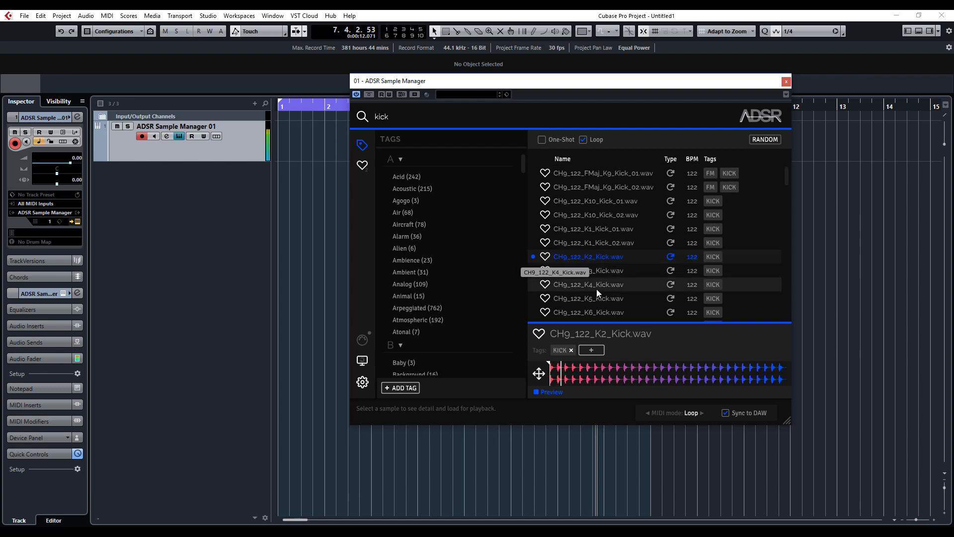
left_click(589, 284)
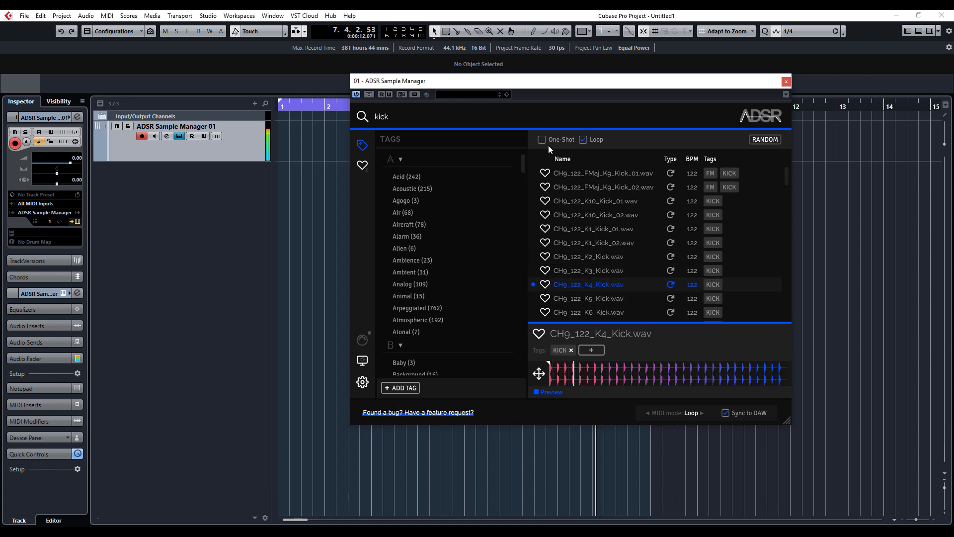
left_click(542, 139)
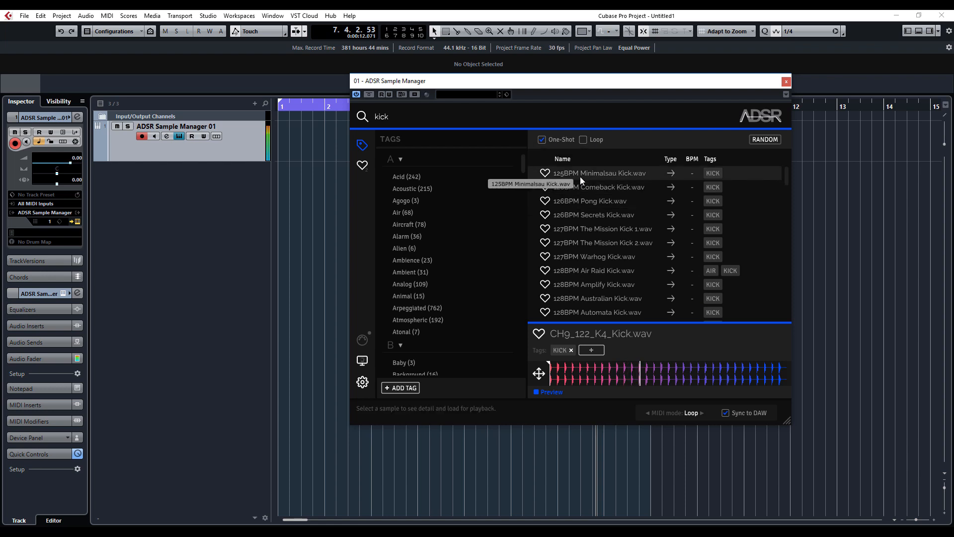
left_click(597, 257)
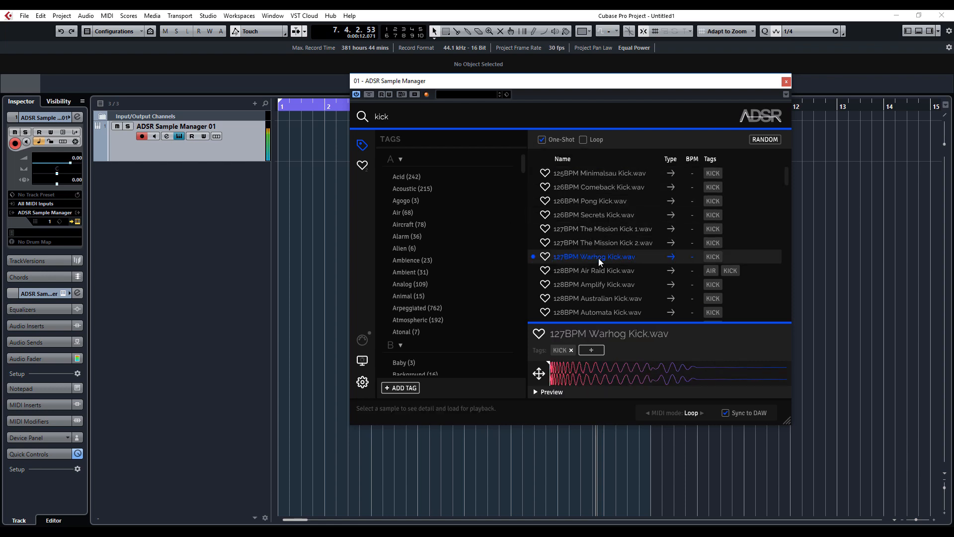
mouse_move(600, 262)
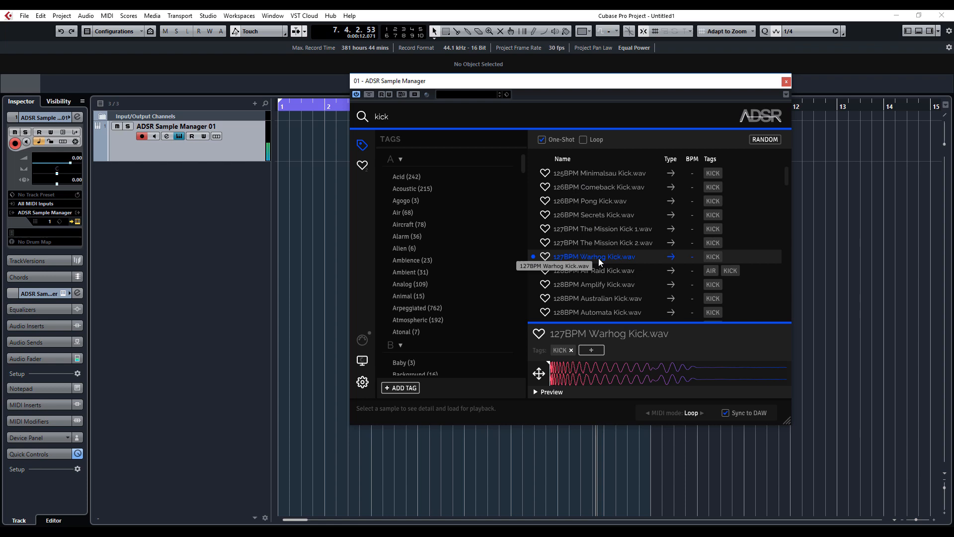
mouse_move(776, 152)
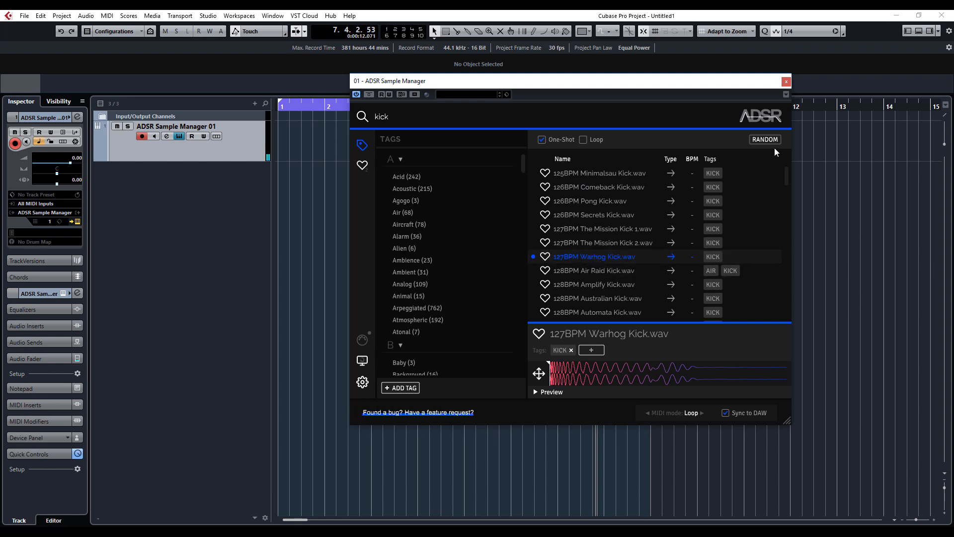
mouse_move(765, 140)
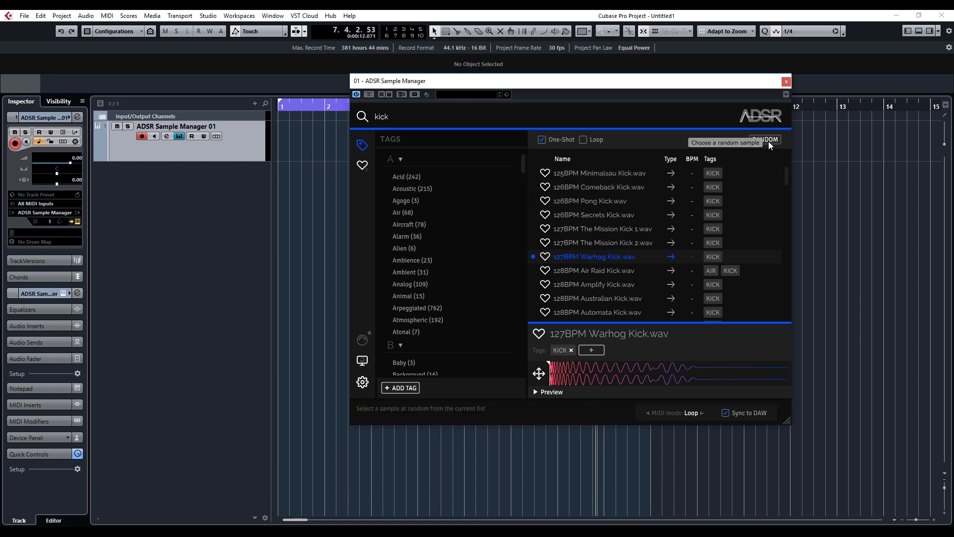
mouse_move(774, 144)
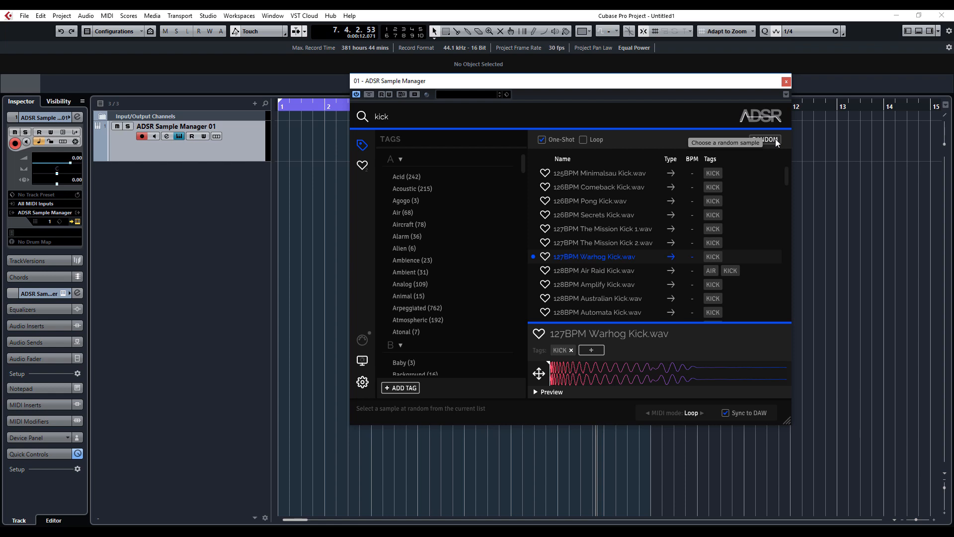
- Load random one-shot kicks until VEC4 Electro Kicks 63.wav comes up
left_click(765, 140)
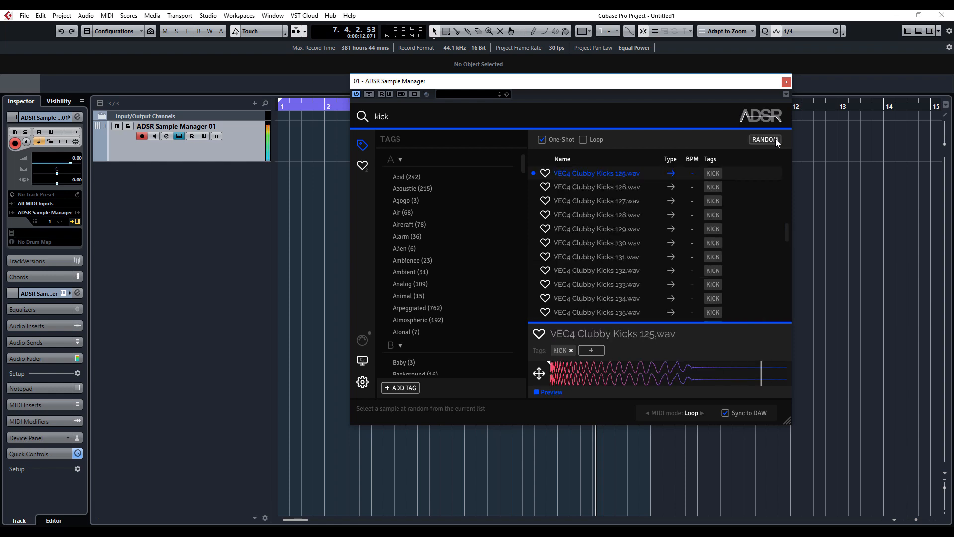
left_click(764, 139)
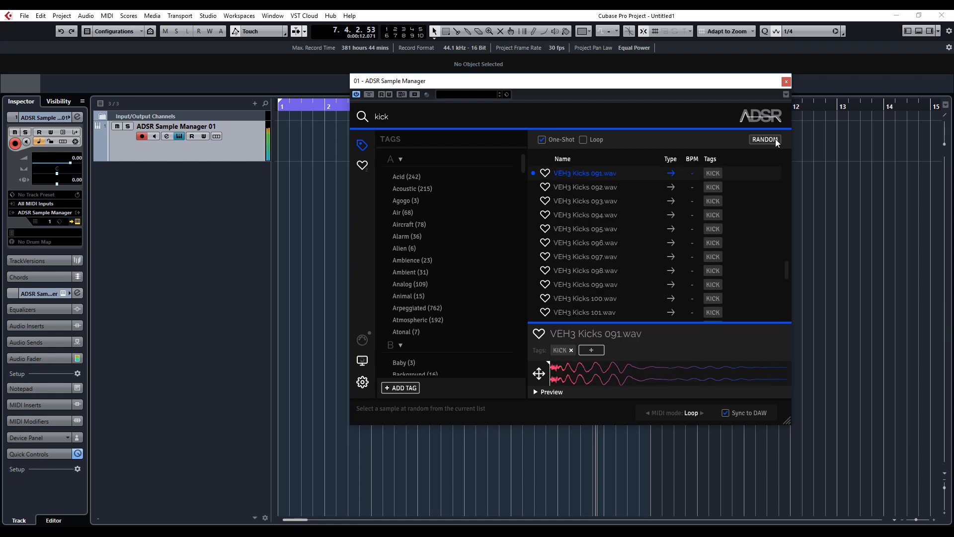
mouse_move(765, 140)
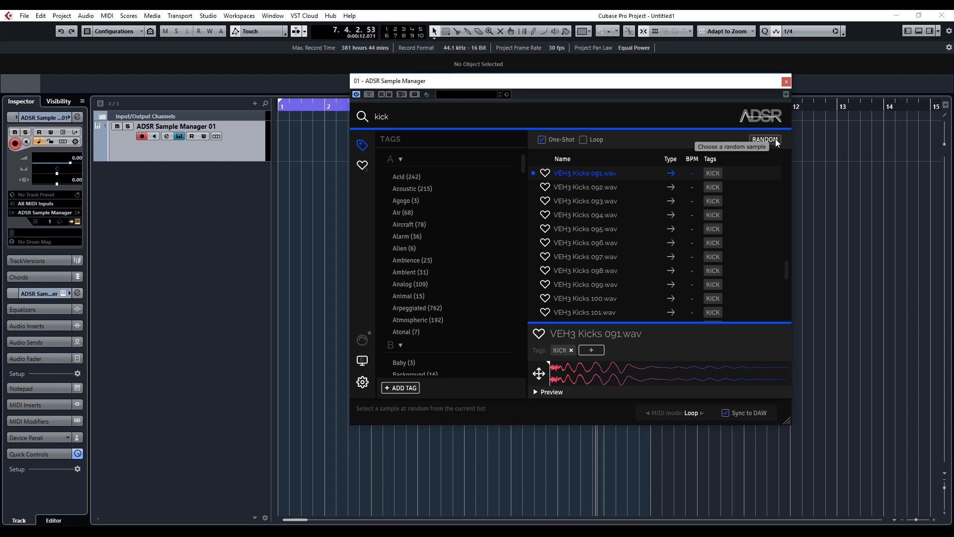
left_click(763, 139)
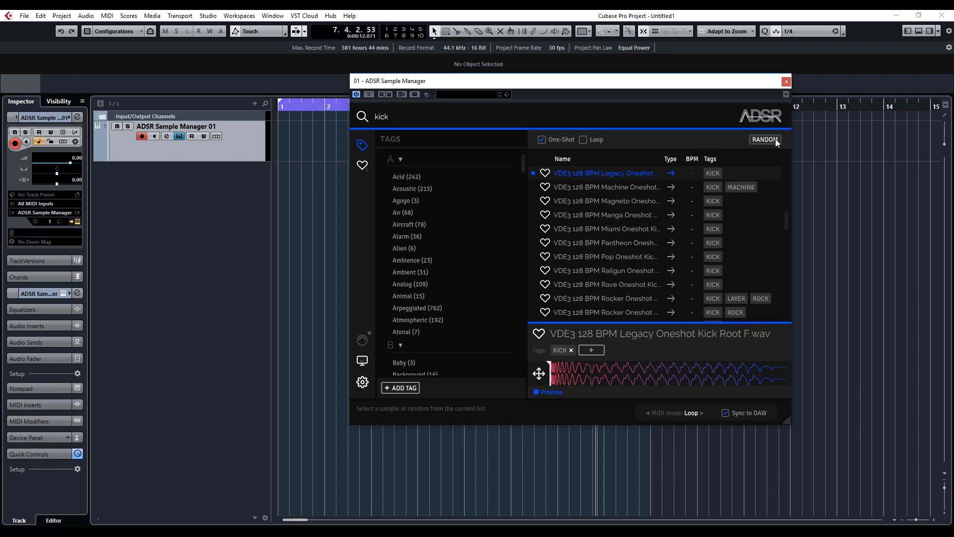
left_click(764, 139)
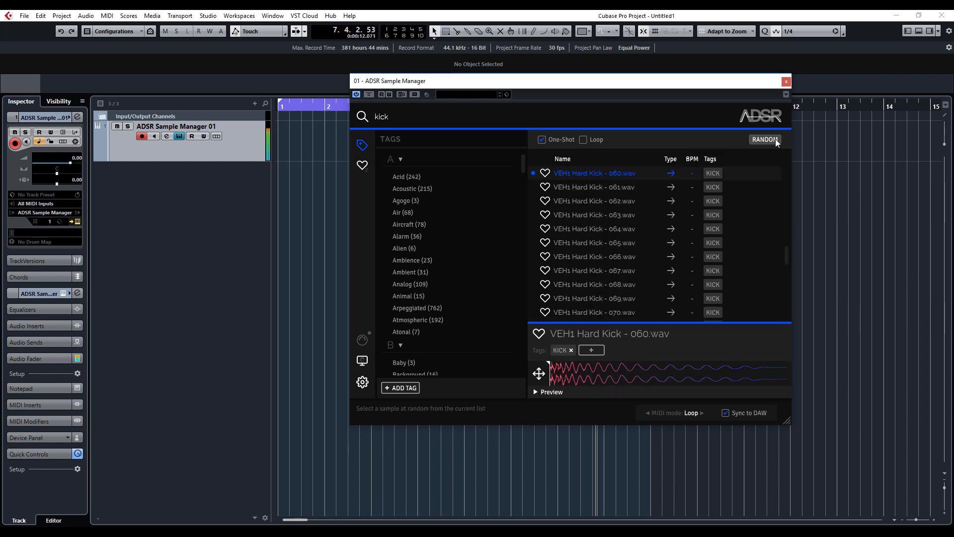
left_click(764, 139)
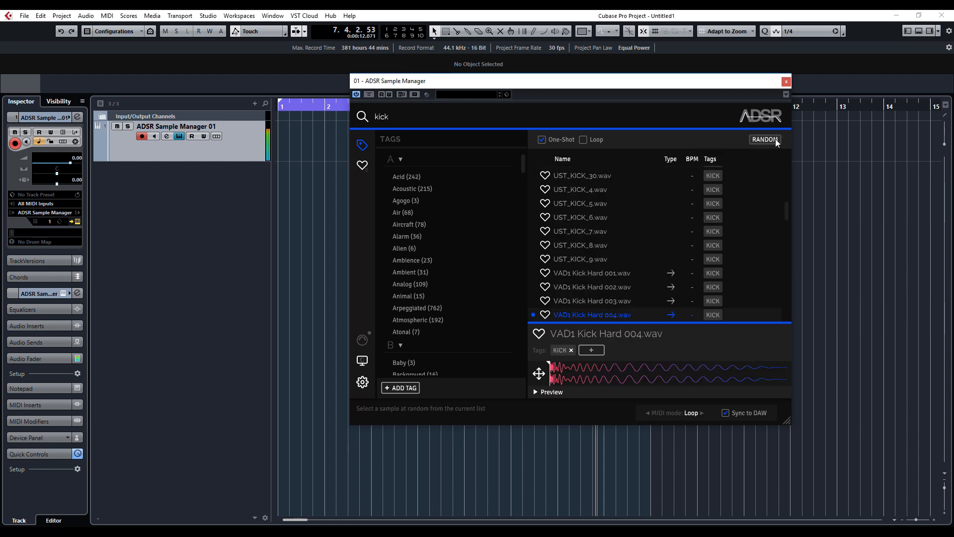
left_click(764, 139)
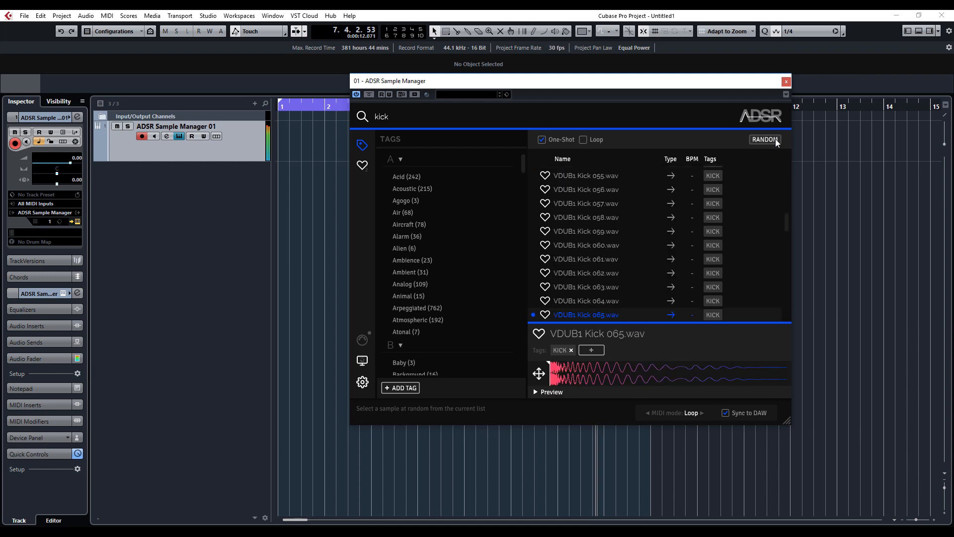
left_click(764, 139)
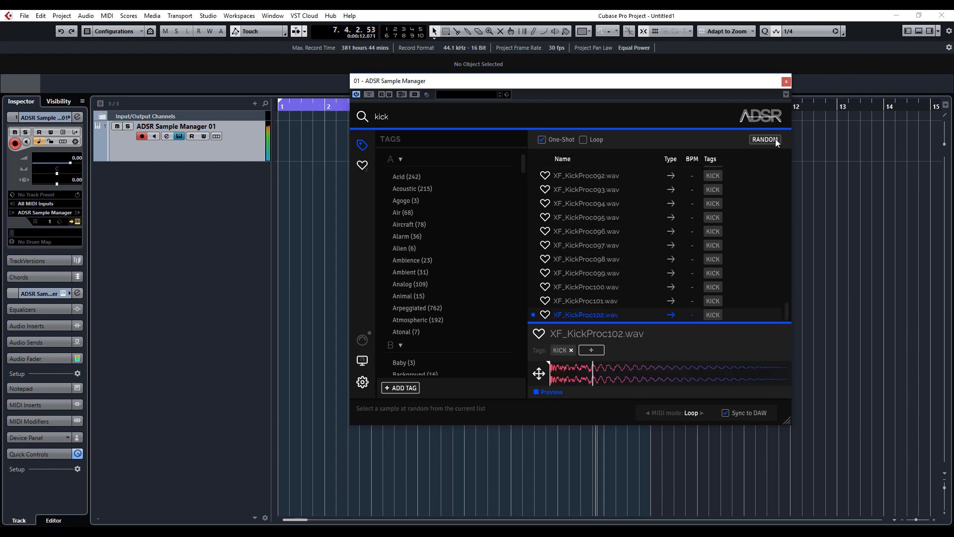
left_click(764, 139)
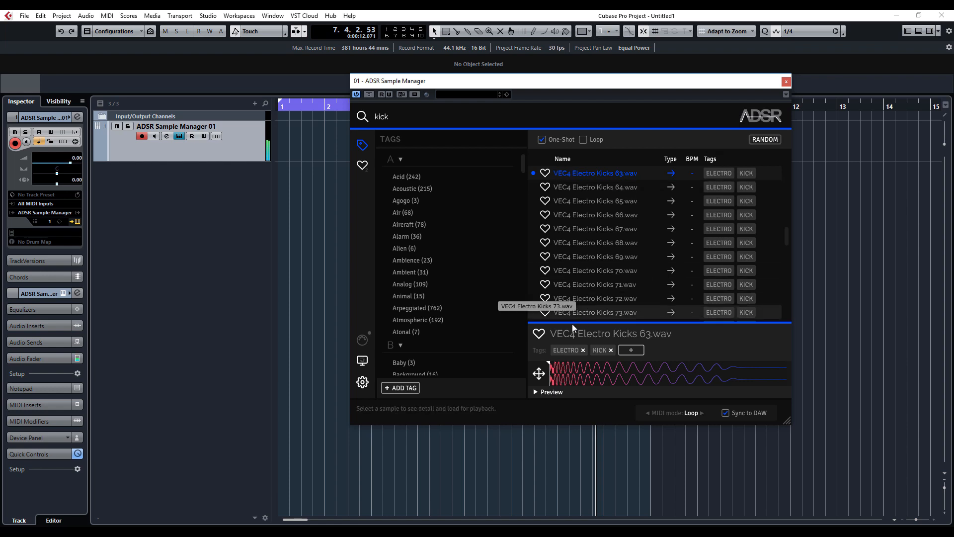
mouse_move(539, 334)
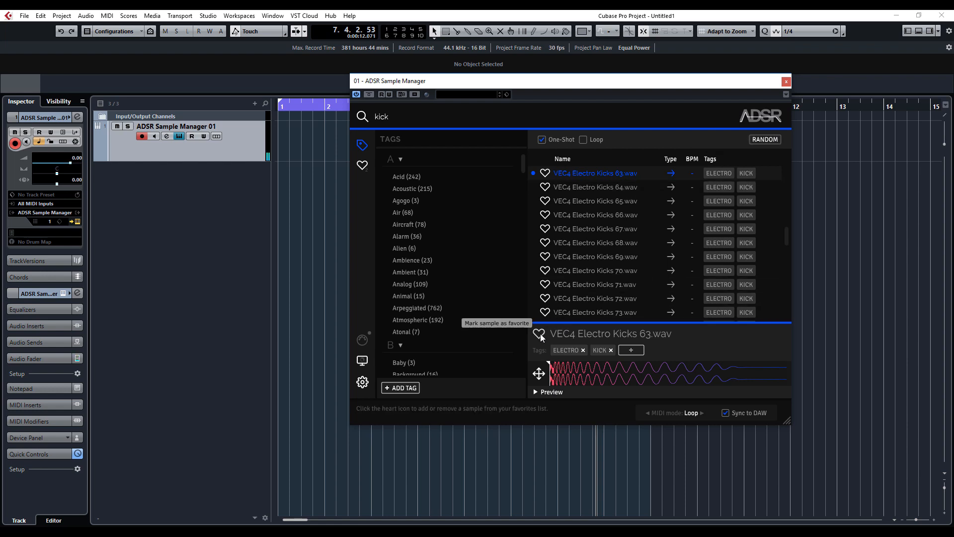
- Favourite VEC4 Electro Kicks 63.wav and add the tag 'deep' to it
left_click(539, 334)
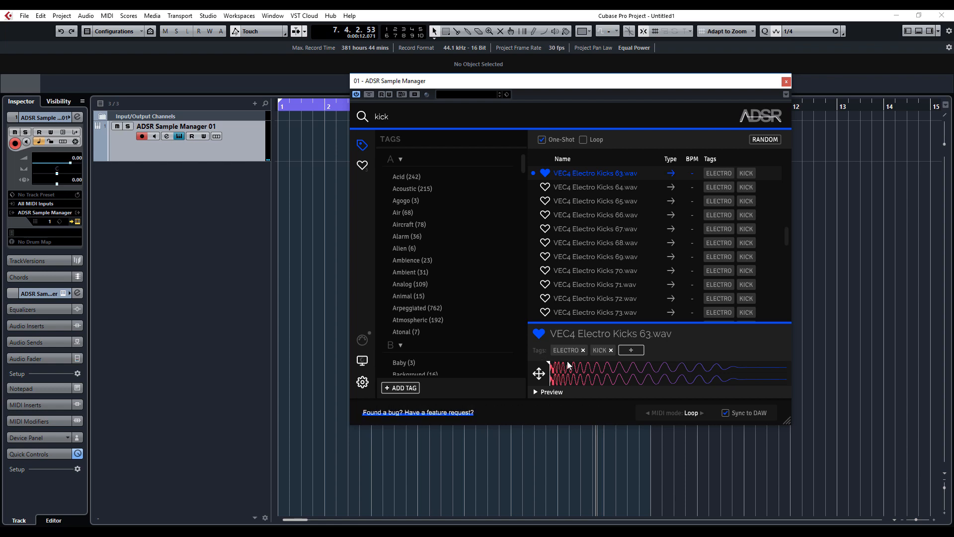
left_click(631, 350)
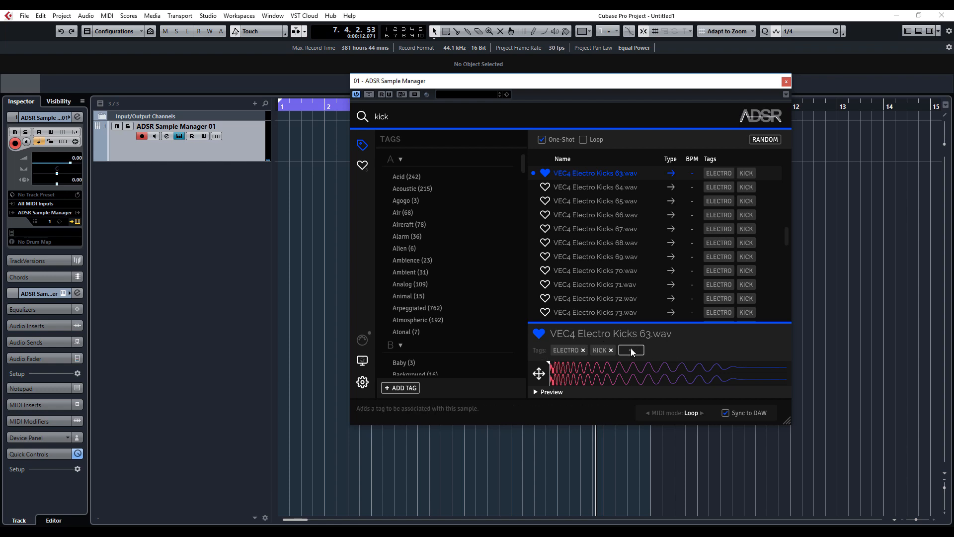
left_click(630, 349)
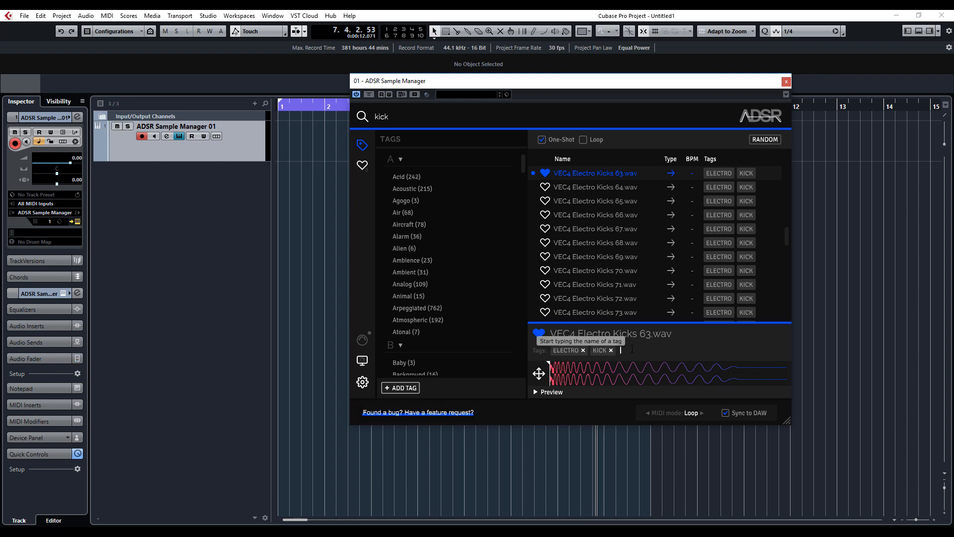
type("deep")
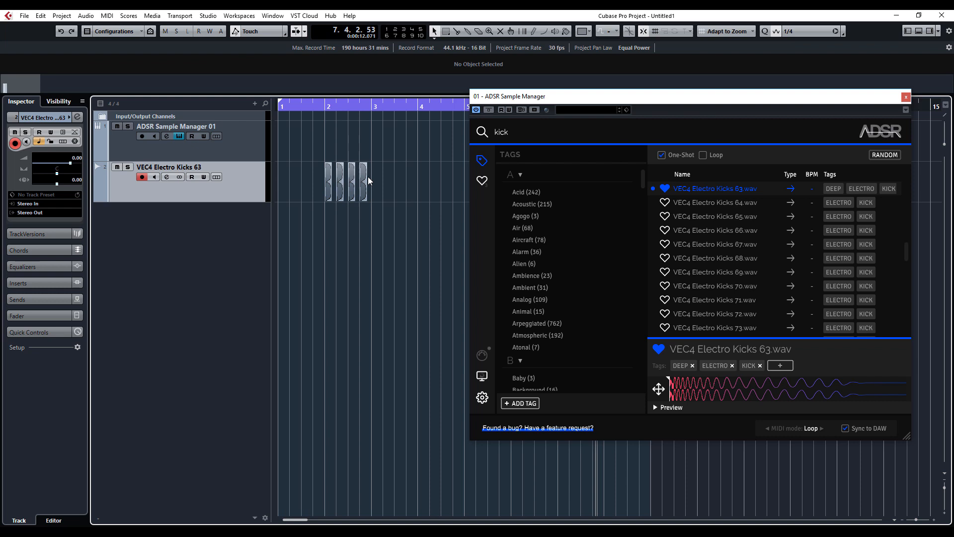
- Replace the search with 'bass' and load random bass loops
left_click(347, 182)
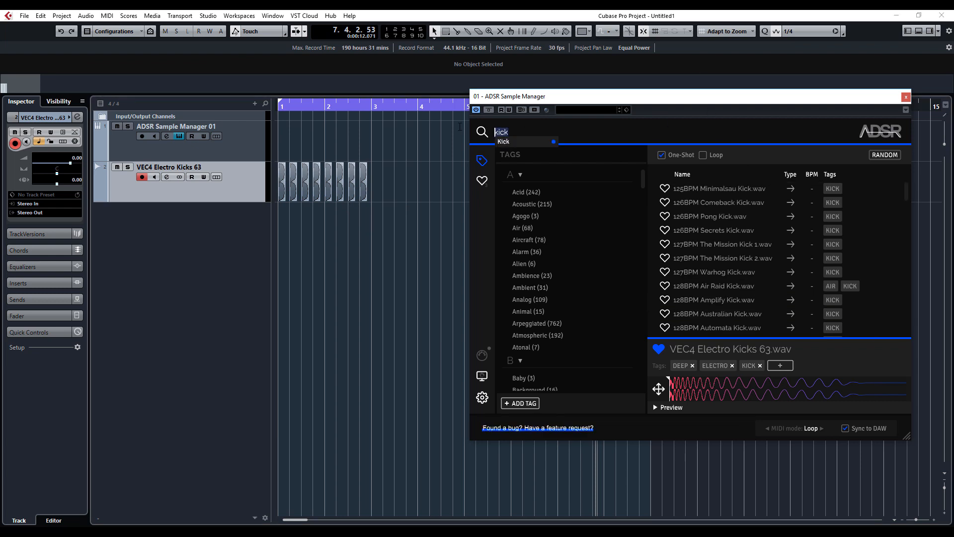
type("bass")
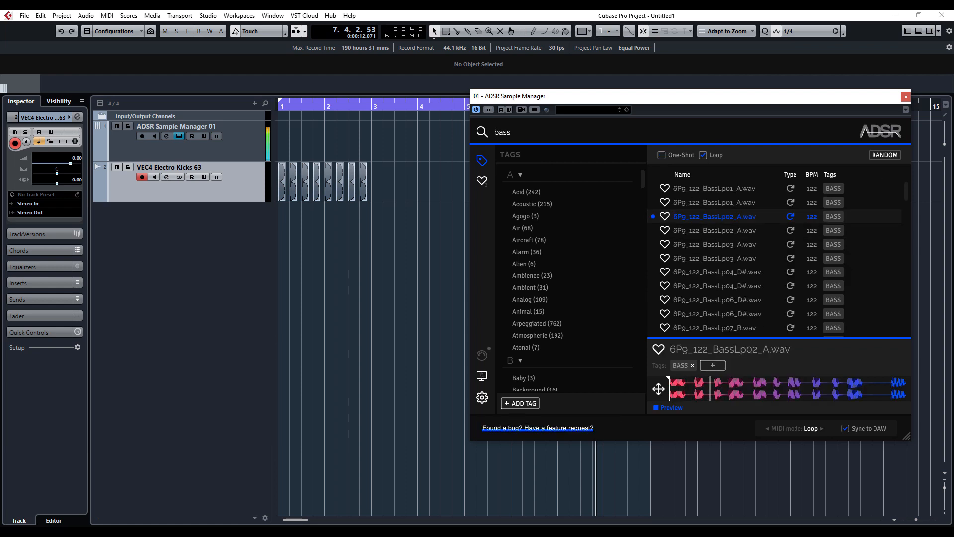
mouse_move(884, 154)
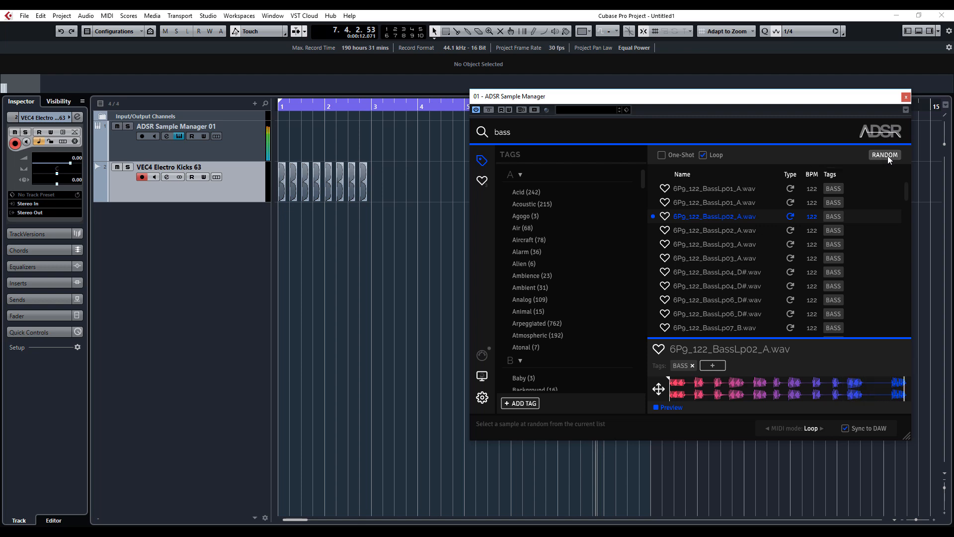
left_click(884, 155)
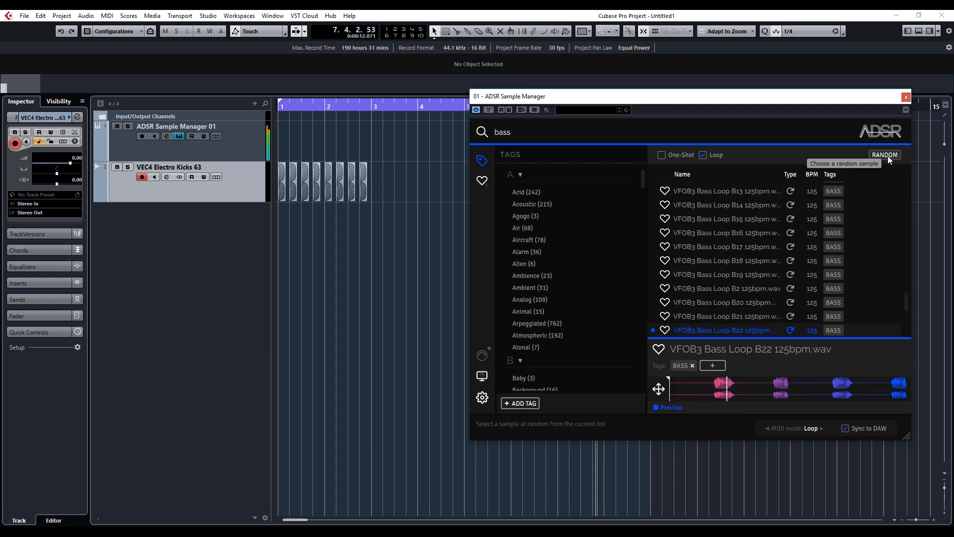
left_click(884, 154)
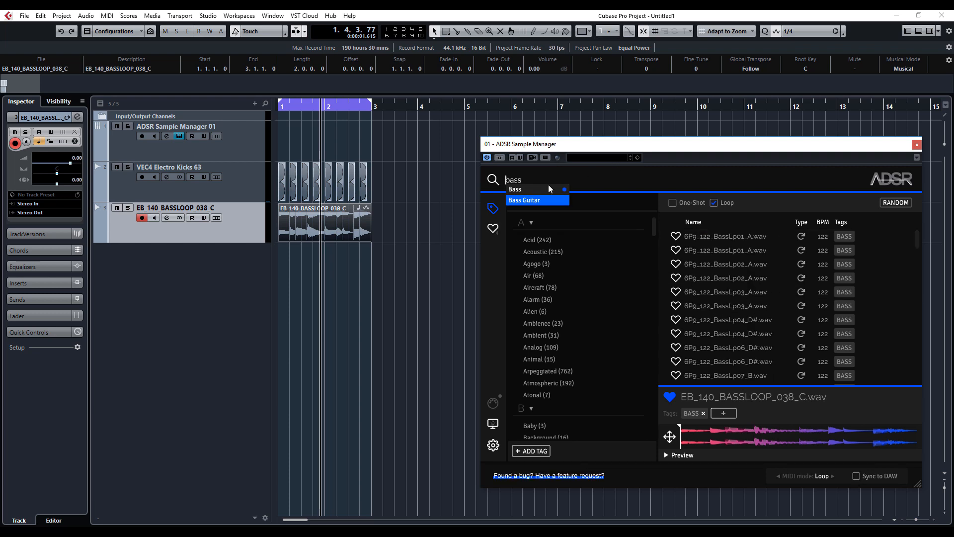
- Search 'perc' and audition percussion loops such as AL_Perclp_ensble2_90
triple_click(513, 179)
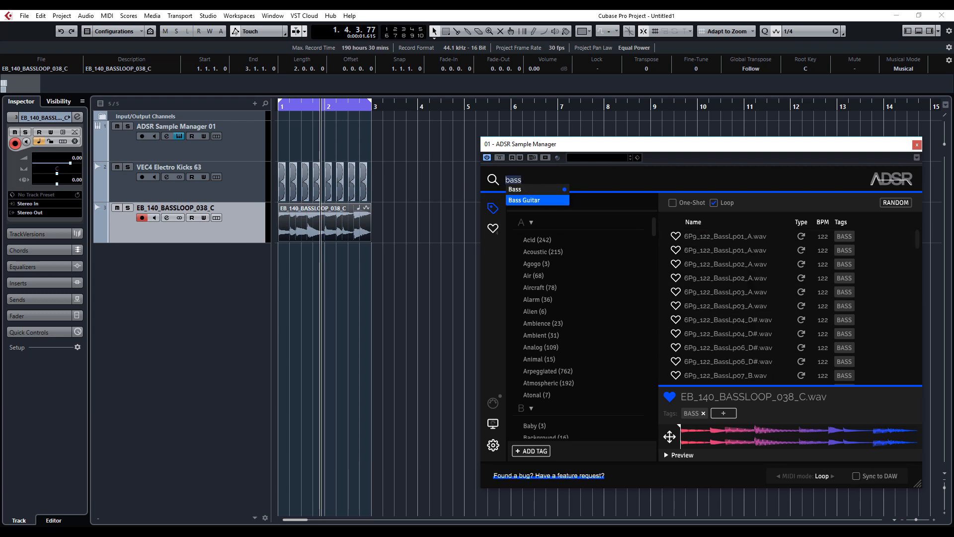
type("perc")
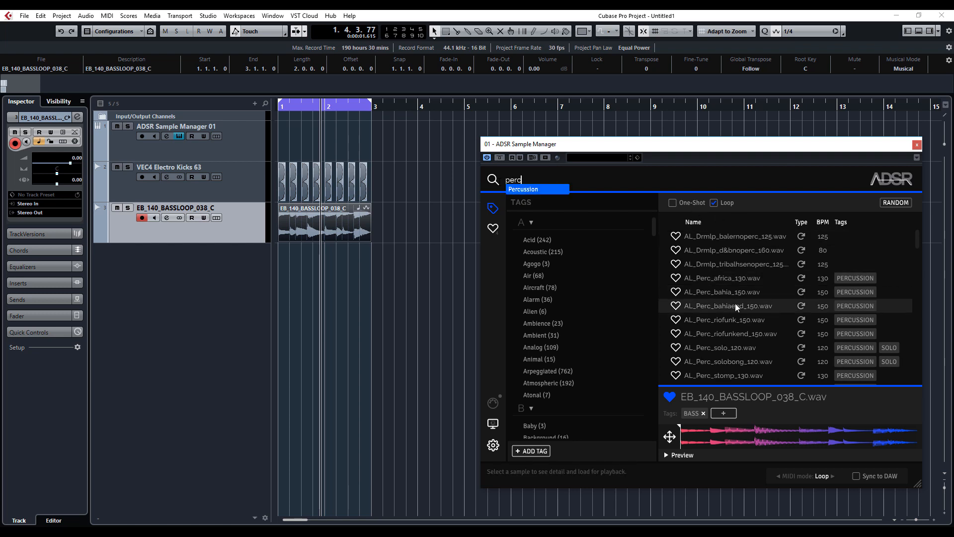
left_click(720, 347)
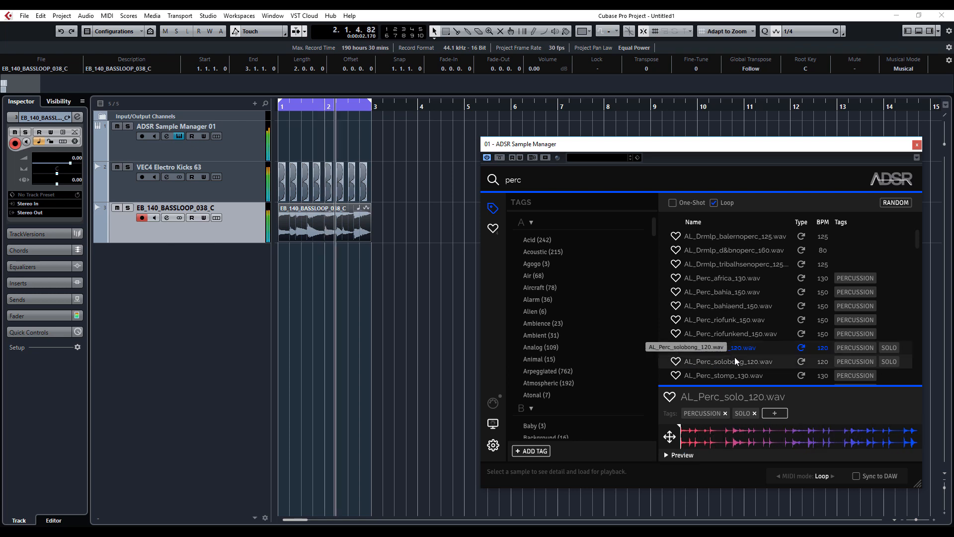
scroll("down", 3)
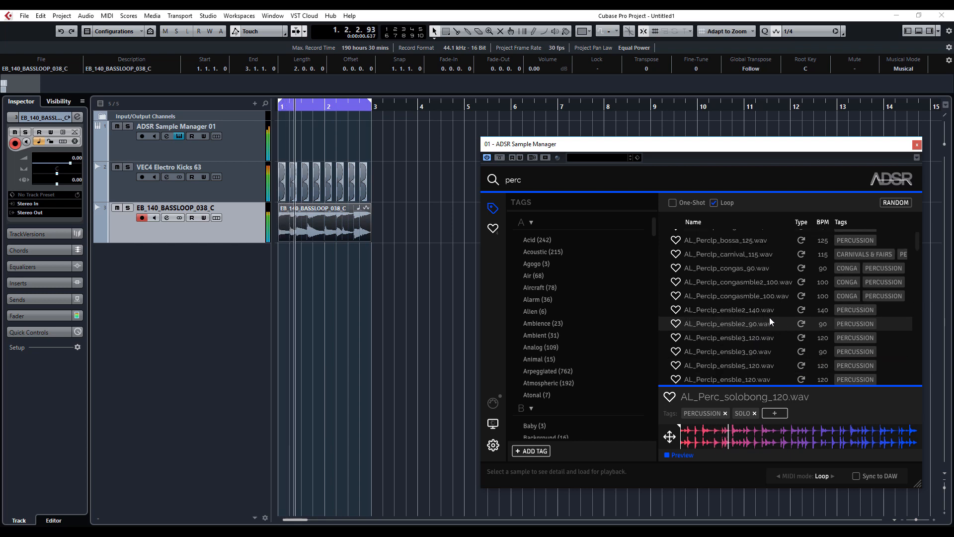
left_click(730, 323)
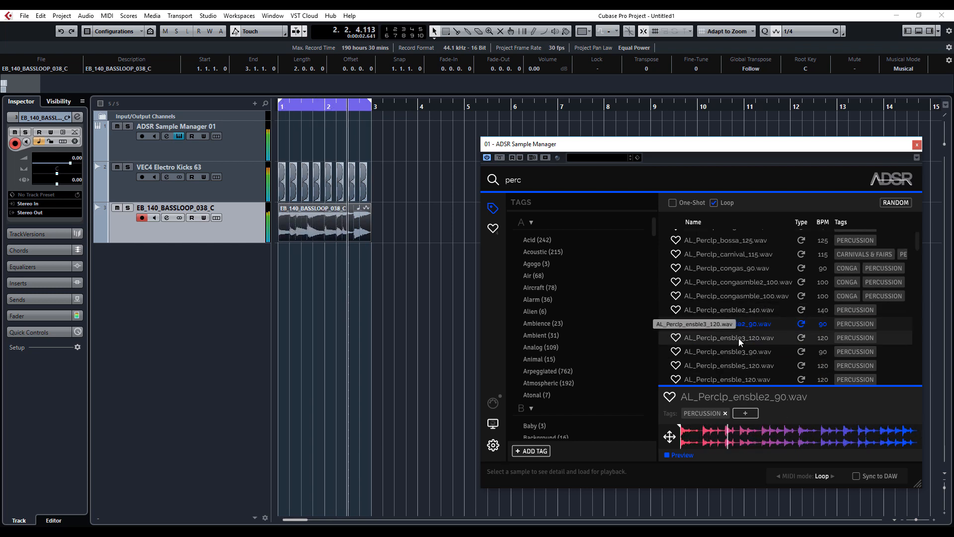
left_click(724, 323)
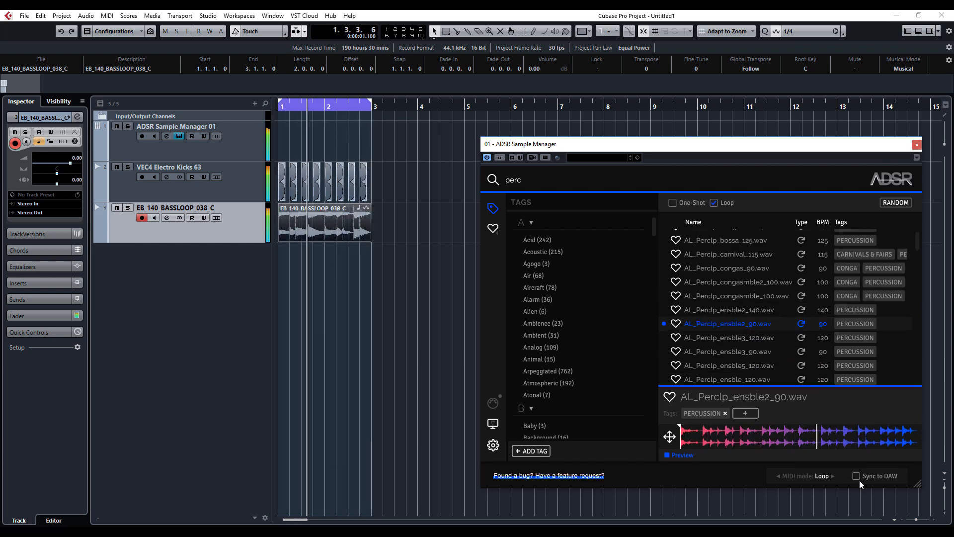
- Turn on Sync to DAW, audition ensble3 loops, and pick random percussion samples
left_click(857, 475)
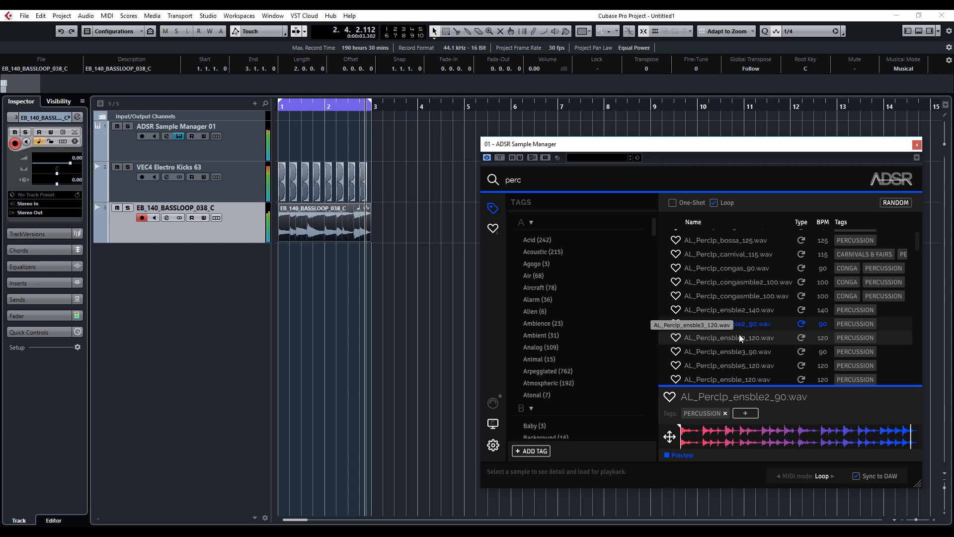
left_click(728, 337)
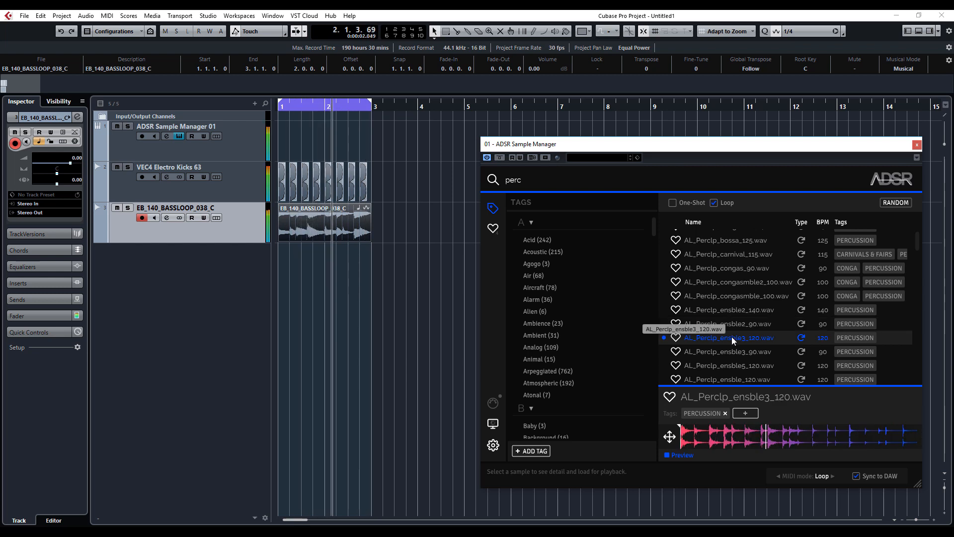
left_click(726, 351)
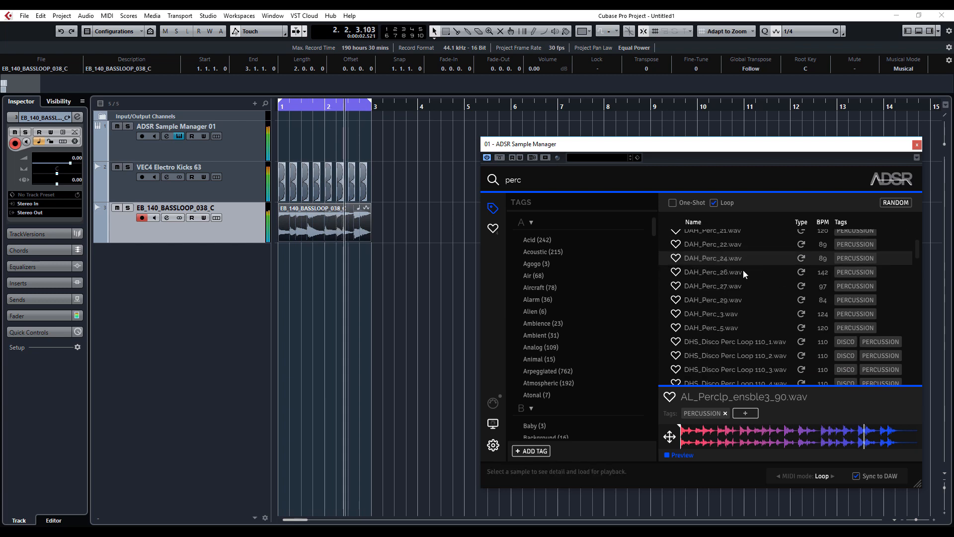
left_click(895, 203)
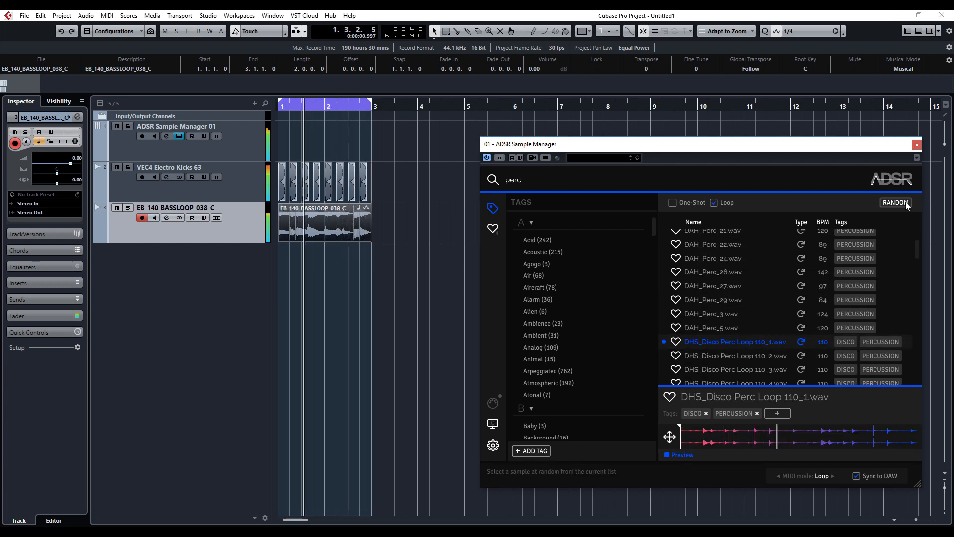
left_click(895, 203)
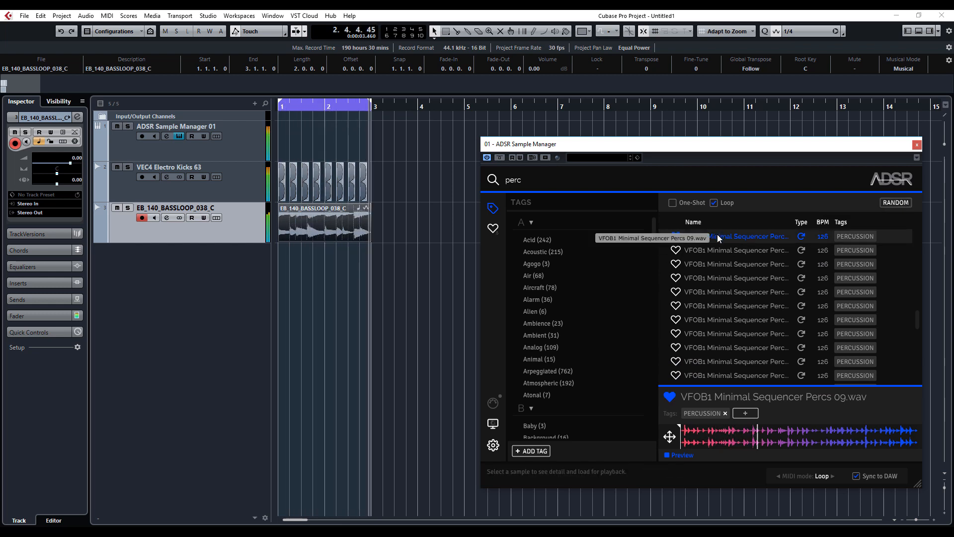
- Add the Minimal Sequencer Percs 09 loop, close the Pool, and search 'hat'
left_click(748, 236)
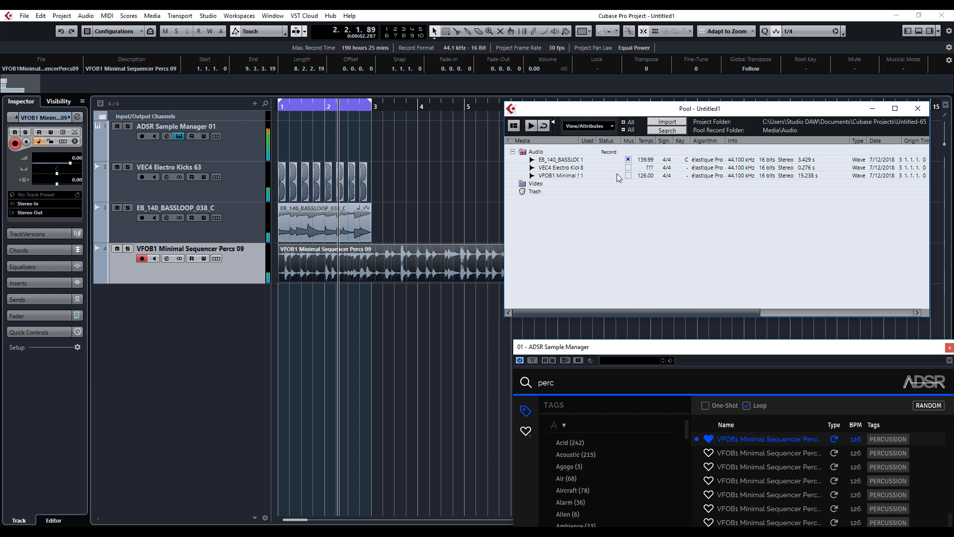
left_click(560, 176)
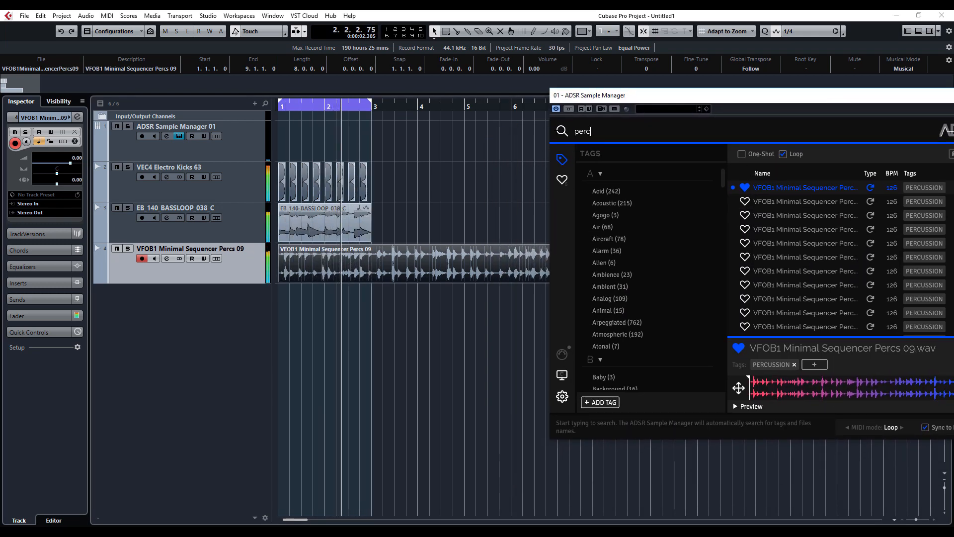
type("hat")
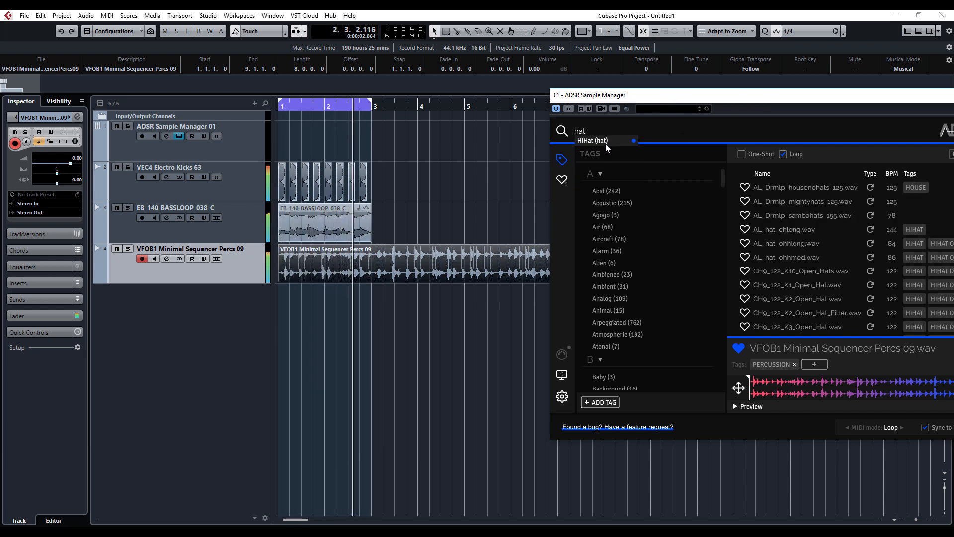
- Filter samples by the HiHat tag and randomize repeatedly to find the VEC4 Loops 018 hi-hat loop
left_click(594, 141)
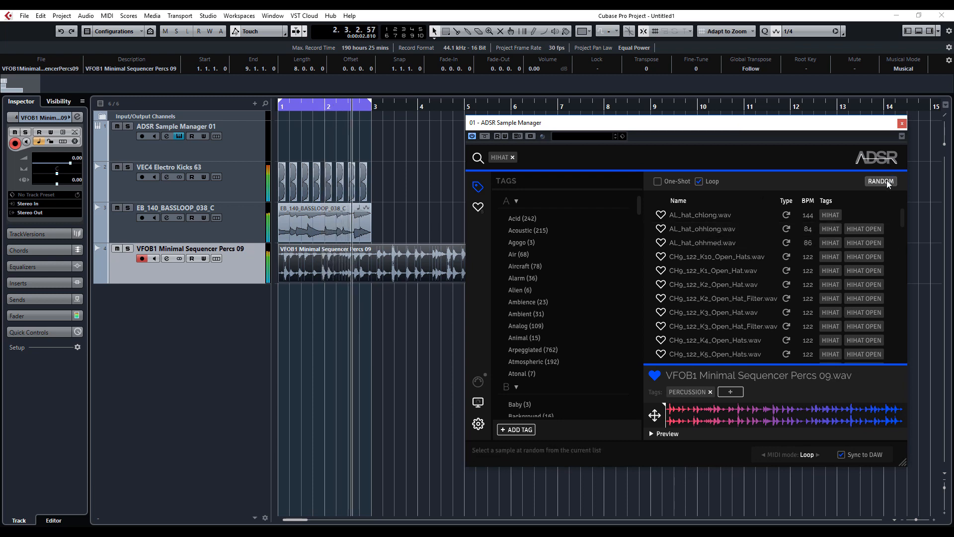
left_click(880, 181)
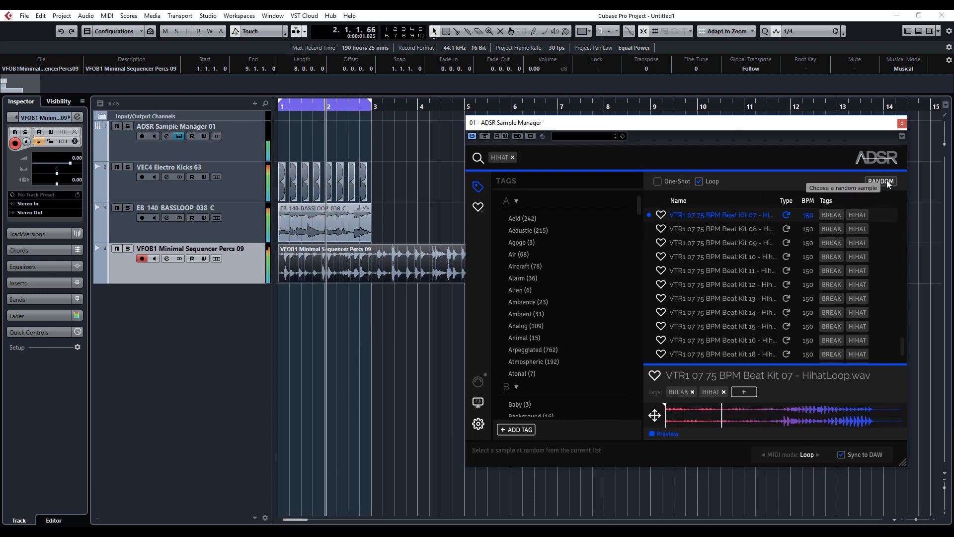
left_click(879, 180)
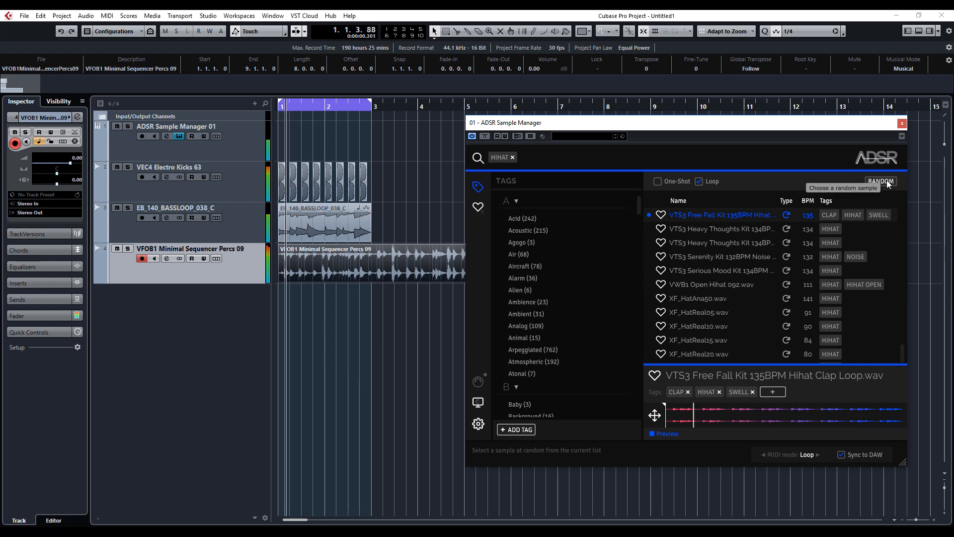
left_click(879, 181)
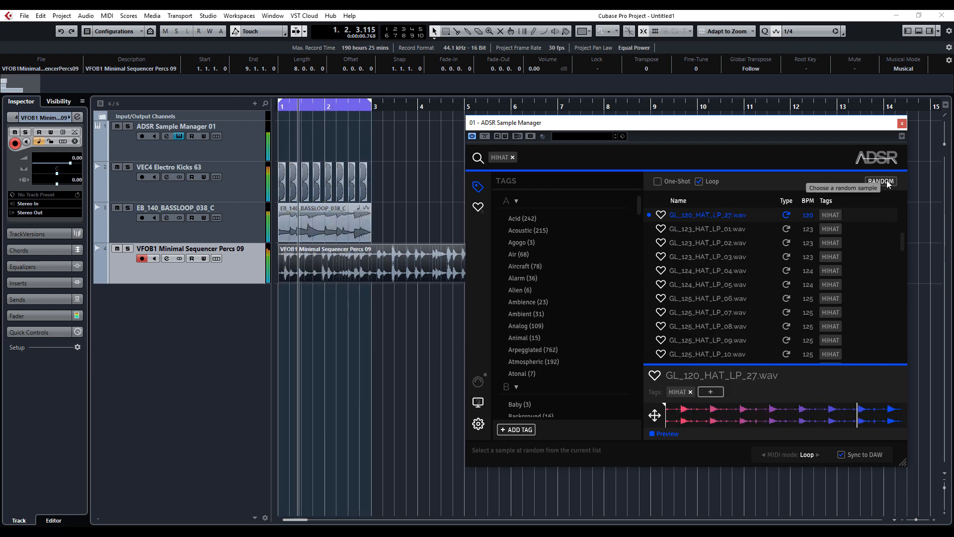
left_click(880, 182)
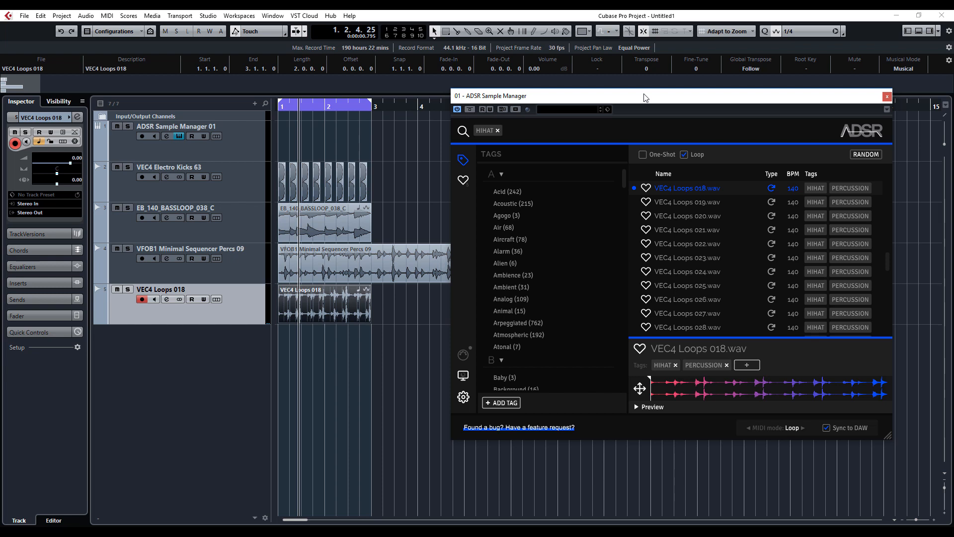
mouse_move(797, 425)
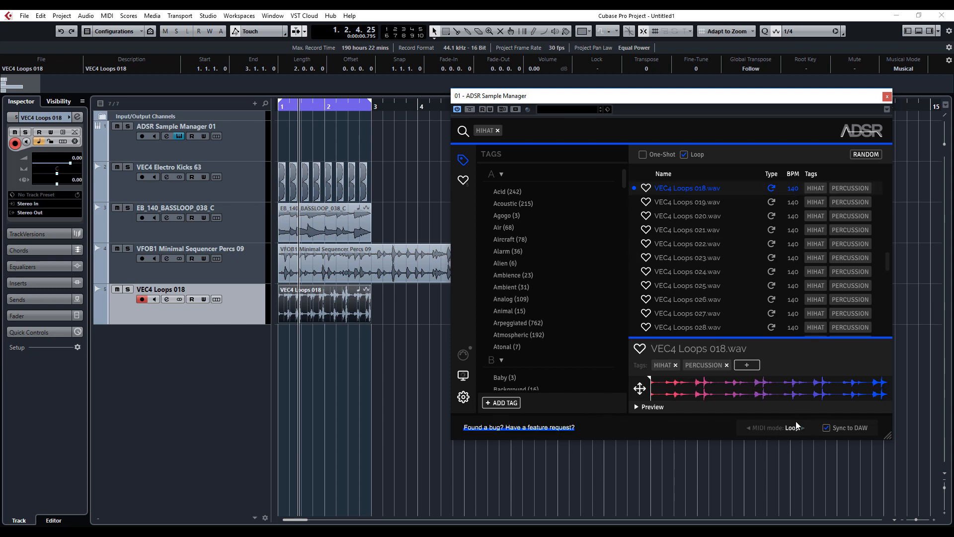
mouse_move(772, 327)
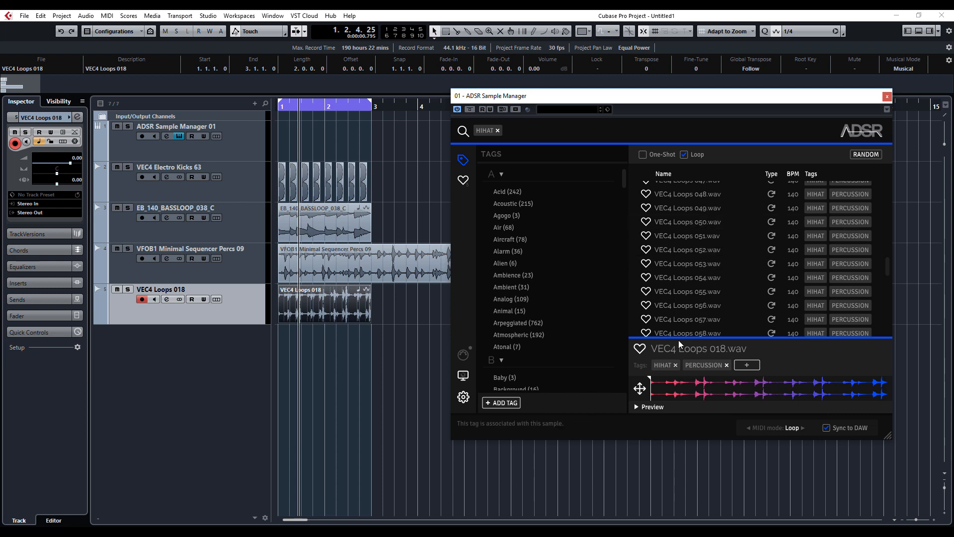
- Load VEC4 Loops 056 for preview and set its MIDI playback mode to Stop
left_click(688, 304)
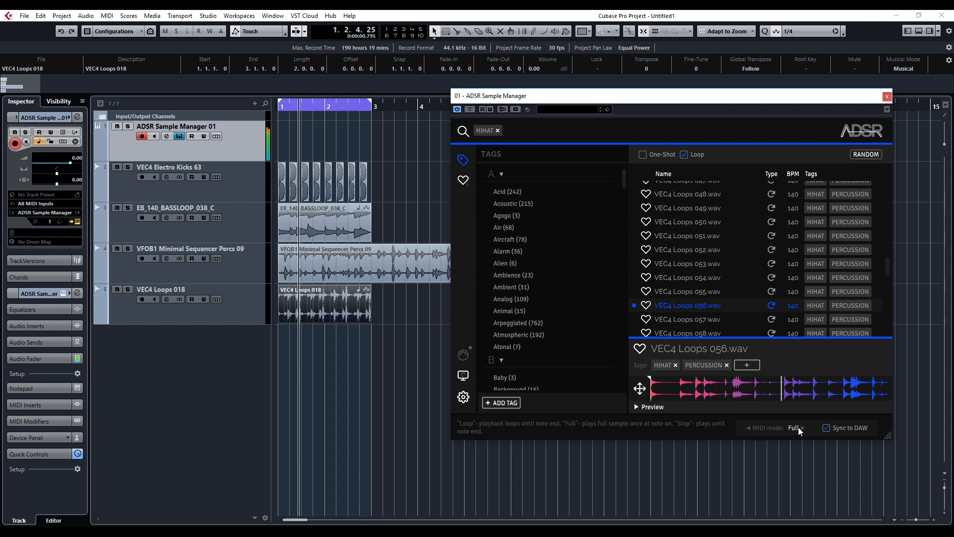
mouse_move(797, 427)
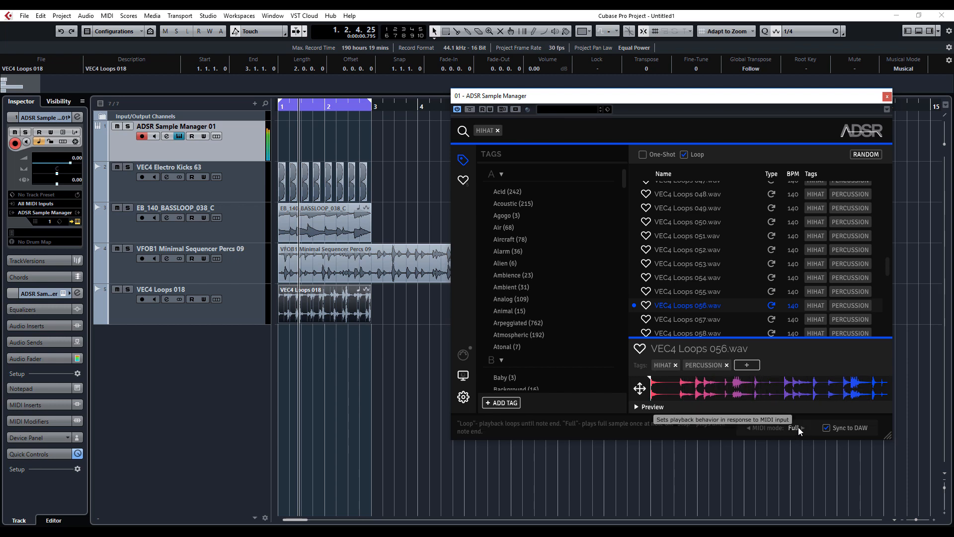
left_click(795, 428)
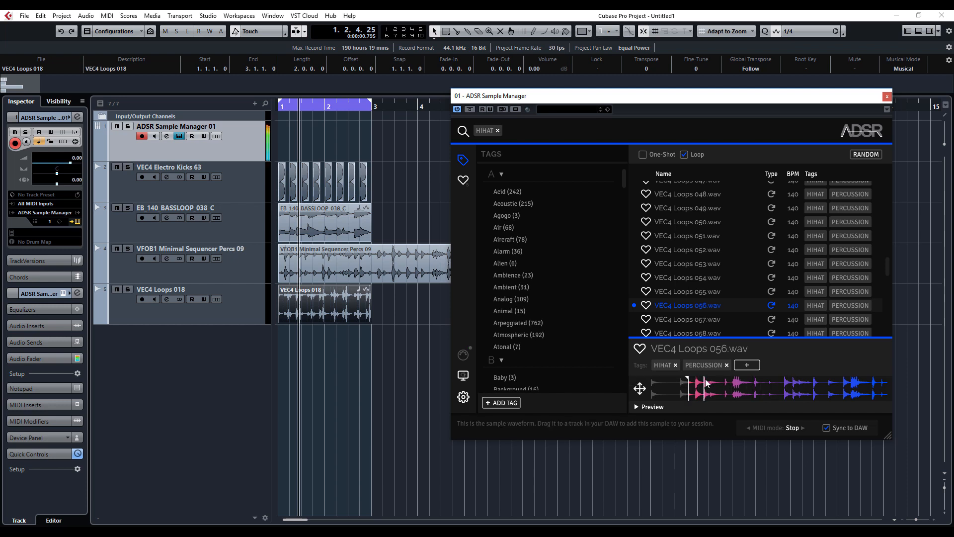
mouse_move(640, 388)
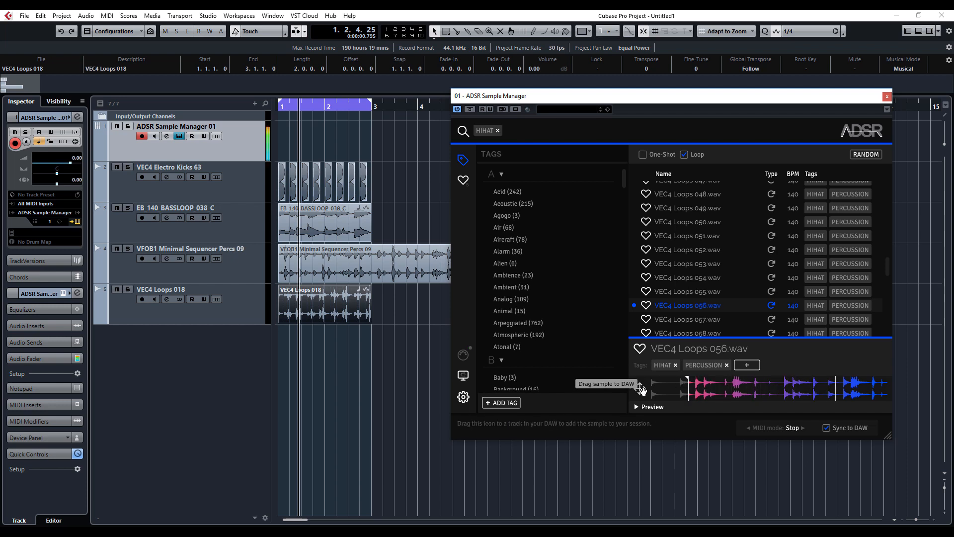